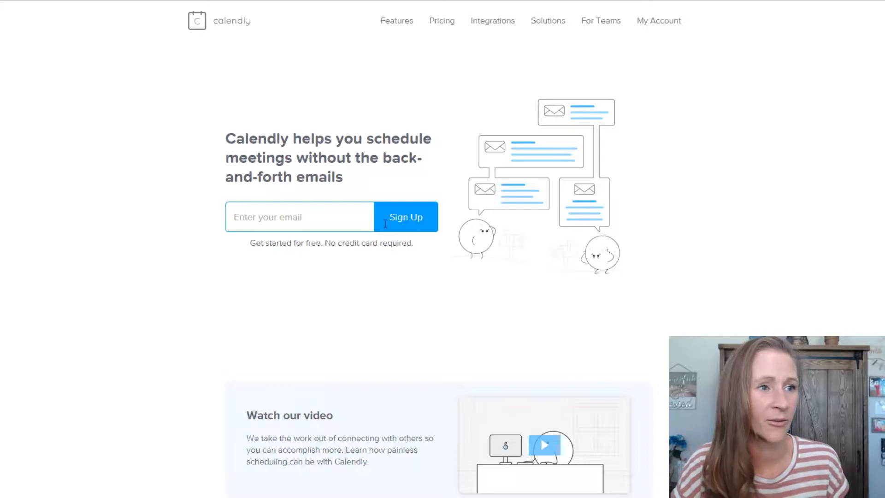
{"action": "mouse_move", "coordinate": [658, 21]}
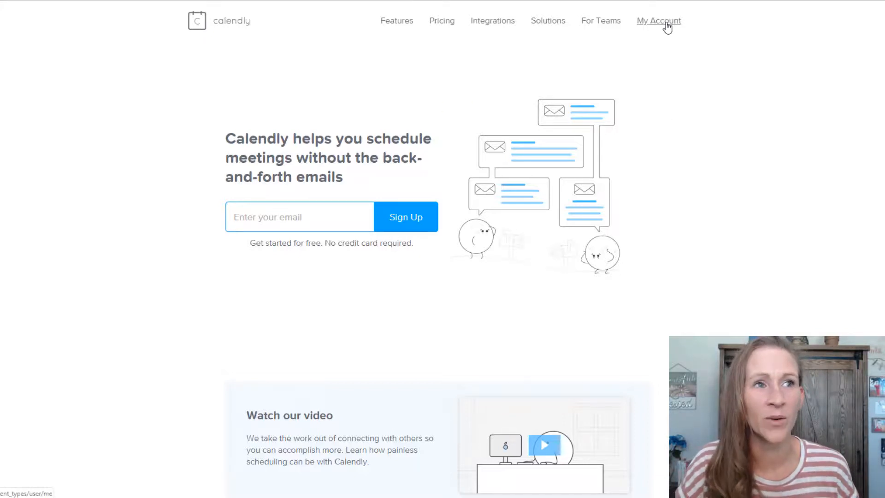
Step: Go to My Account to view the event types dashboard with the existing podcast interview
{"action": "left_click", "coordinate": [658, 21]}
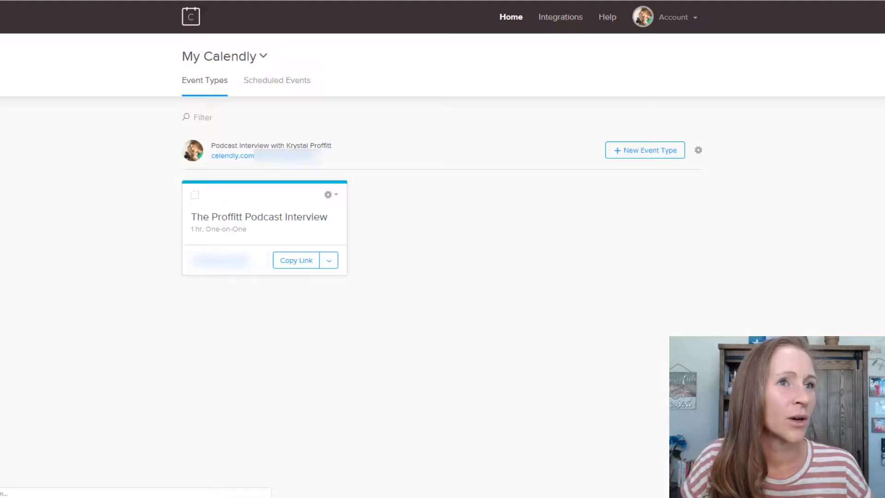
{"action": "mouse_move", "coordinate": [140, 108]}
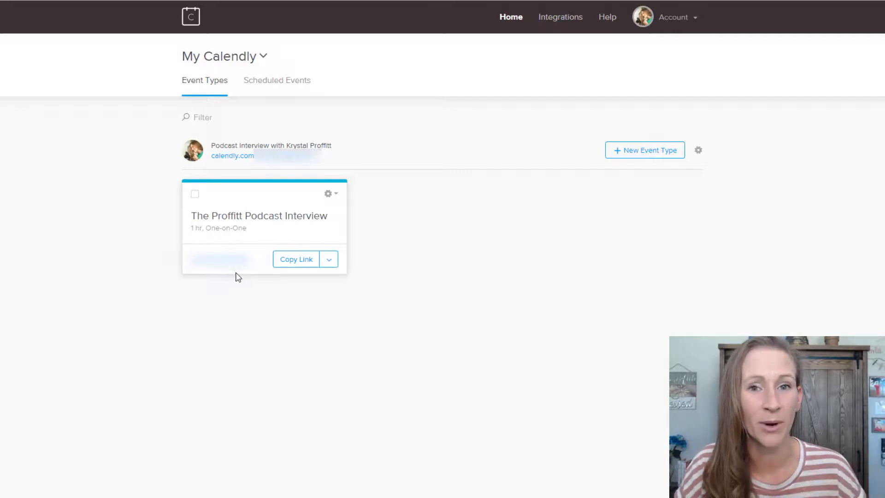
{"action": "mouse_move", "coordinate": [644, 150]}
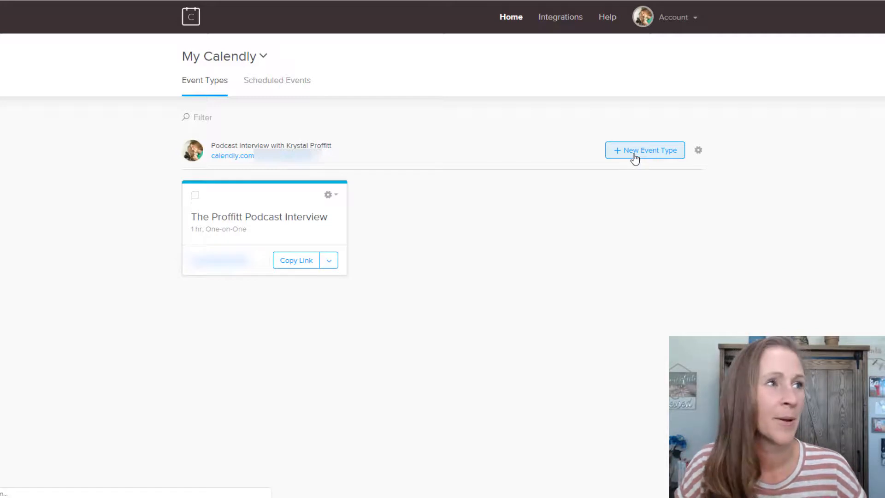
Step: Start a new event type to reach the one-on-one versus group choice
{"action": "left_click", "coordinate": [644, 149]}
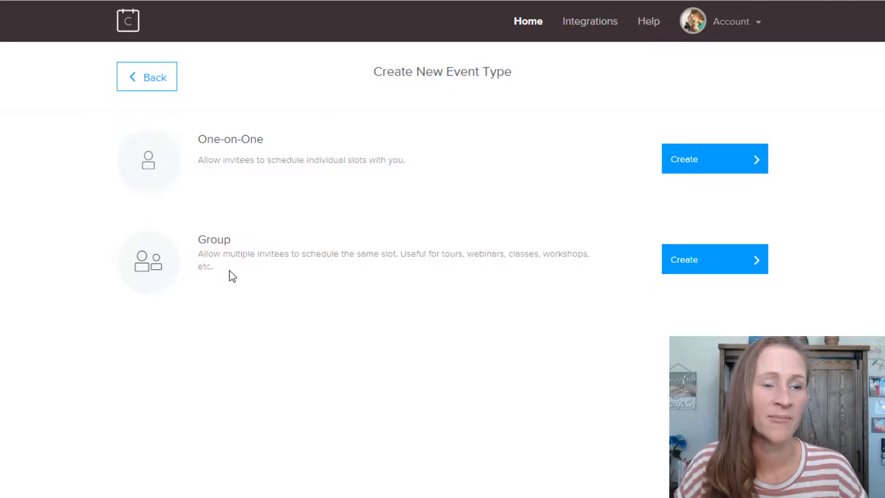
{"action": "mouse_move", "coordinate": [422, 175]}
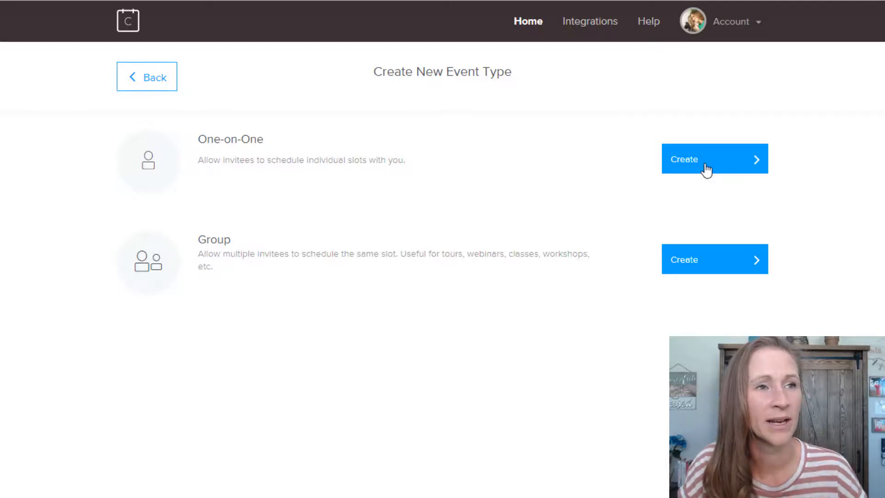
Step: Create a one-on-one event named 'Podcast Interview' with location ZOOM
{"action": "left_click", "coordinate": [713, 158]}
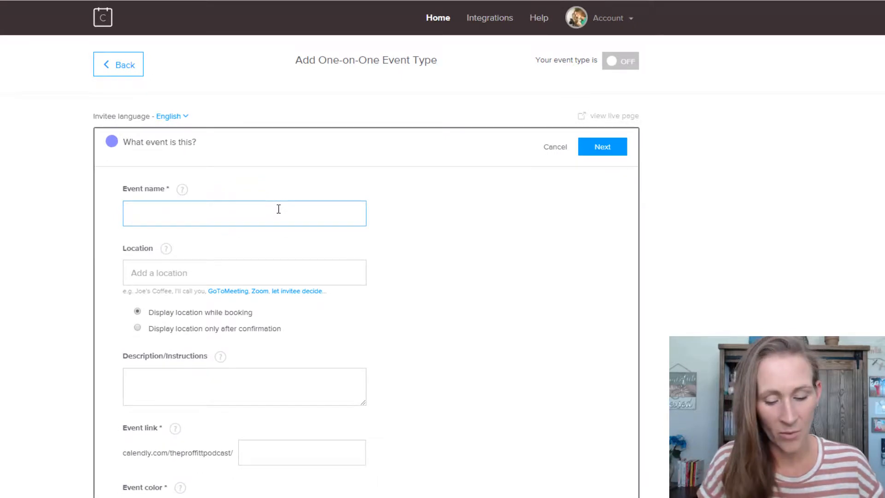
{"action": "type", "text": "Podcast Inter"}
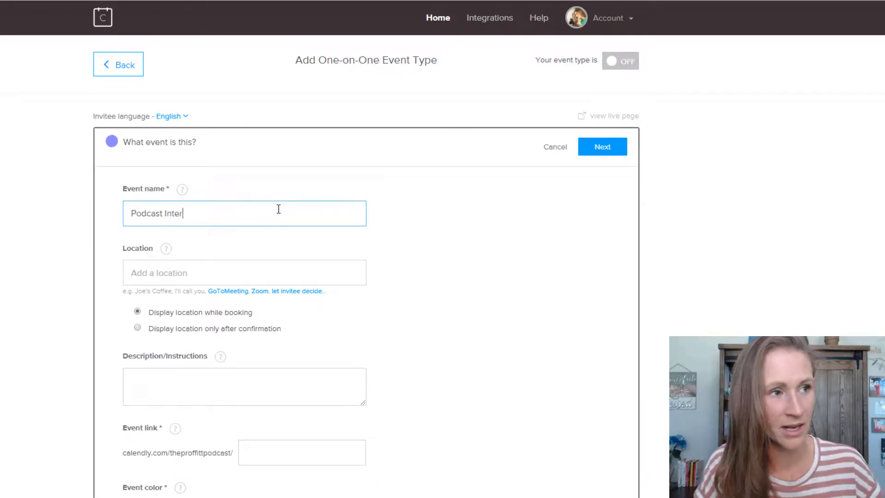
{"action": "type", "text": "view"}
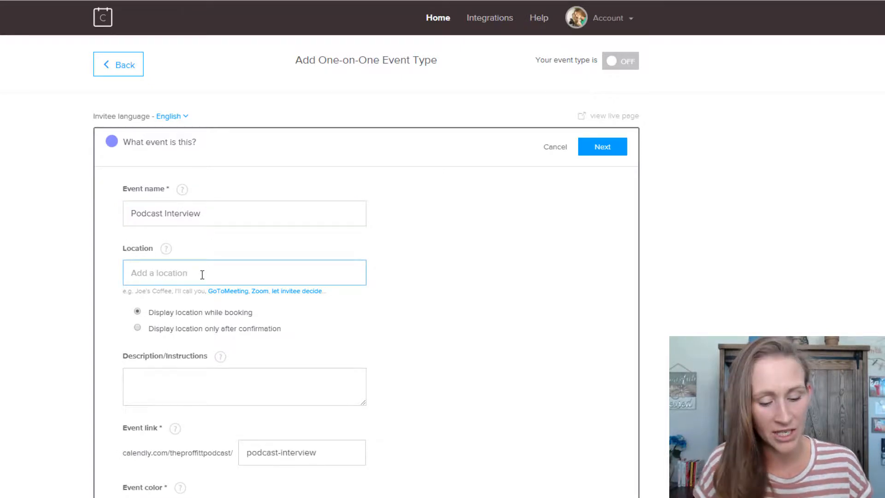
{"action": "type", "text": "ZOOM"}
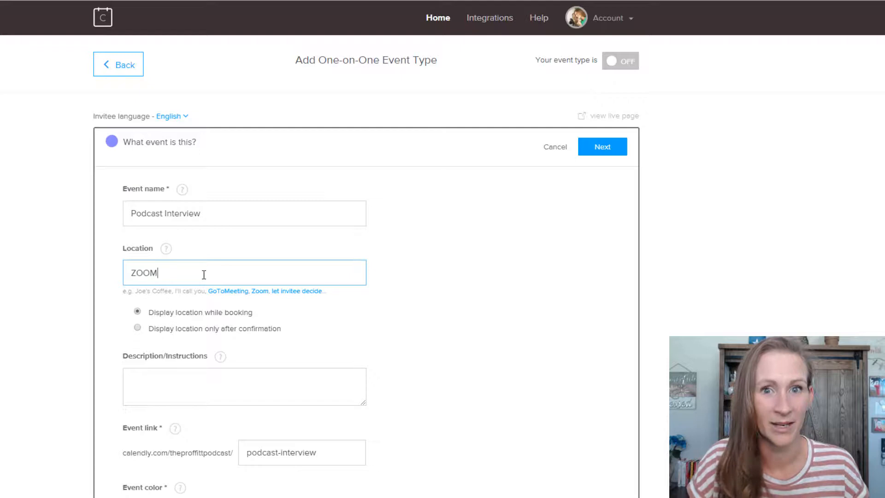
Step: Add the description 'Be ZOOM 5 minutes before podcast interview'
{"action": "scroll", "scroll_direction": "down", "scroll_amount": 3}
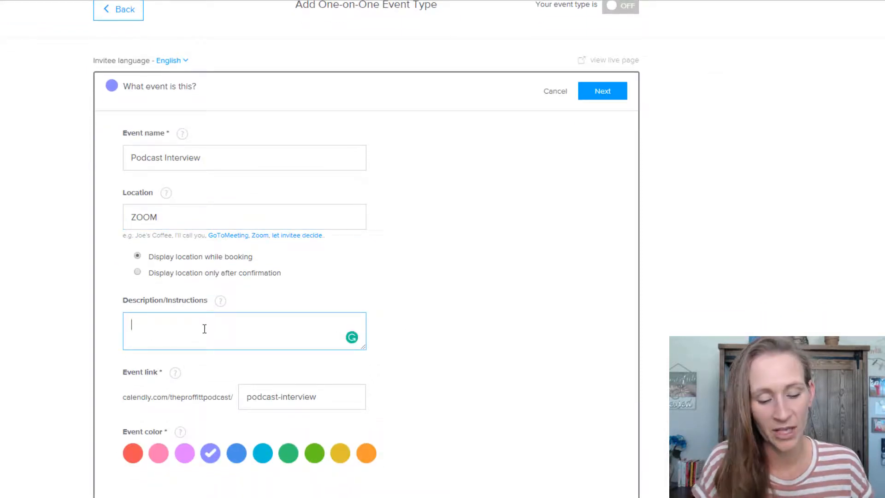
{"action": "type", "text": "Be sure to hop on"}
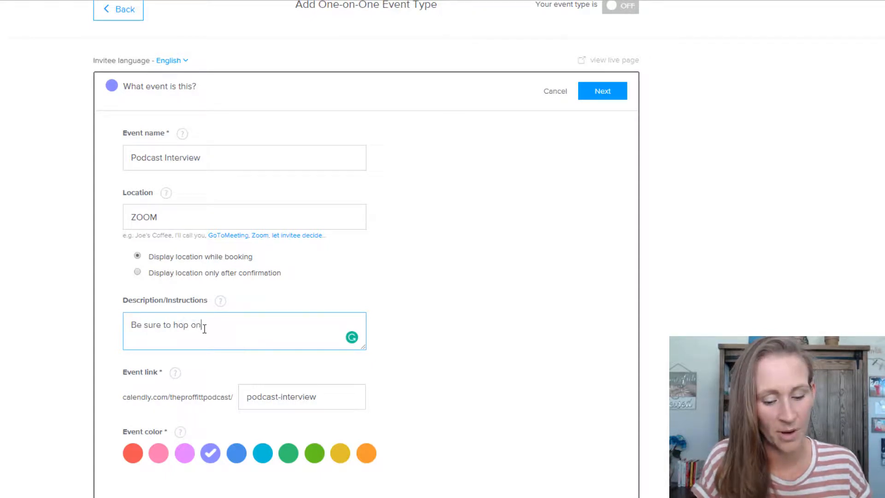
{"action": "type", "text": "ZOOM 5 minut"}
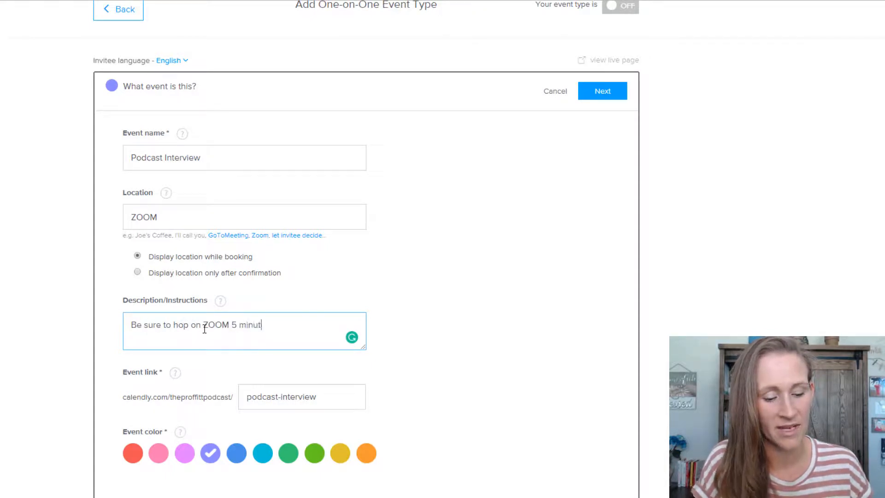
{"action": "type", "text": "es before p"}
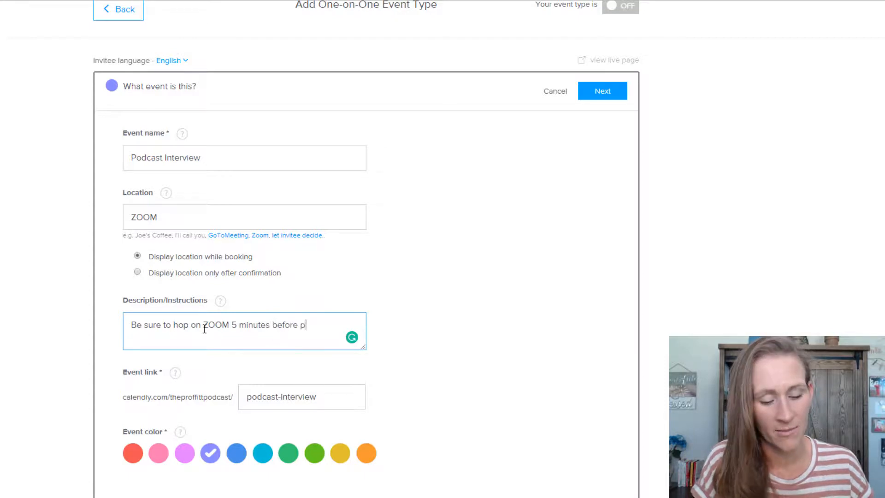
{"action": "type", "text": "odcast interview."}
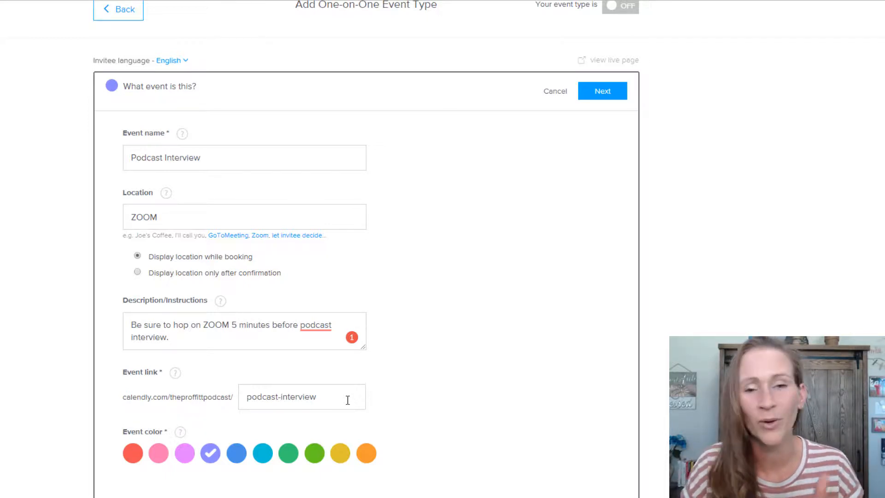
{"action": "scroll", "scroll_direction": "down", "scroll_amount": 3}
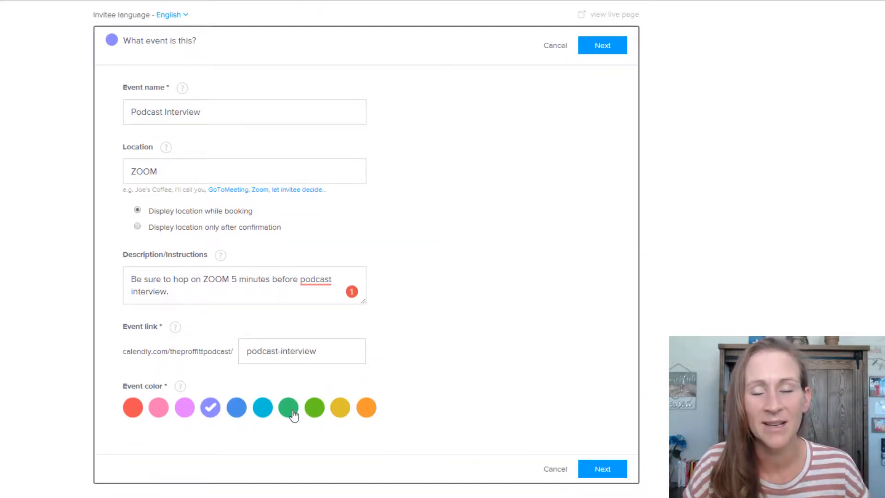
Step: Save the event details with Next and set the event duration to 60 minutes
{"action": "left_click", "coordinate": [287, 406]}
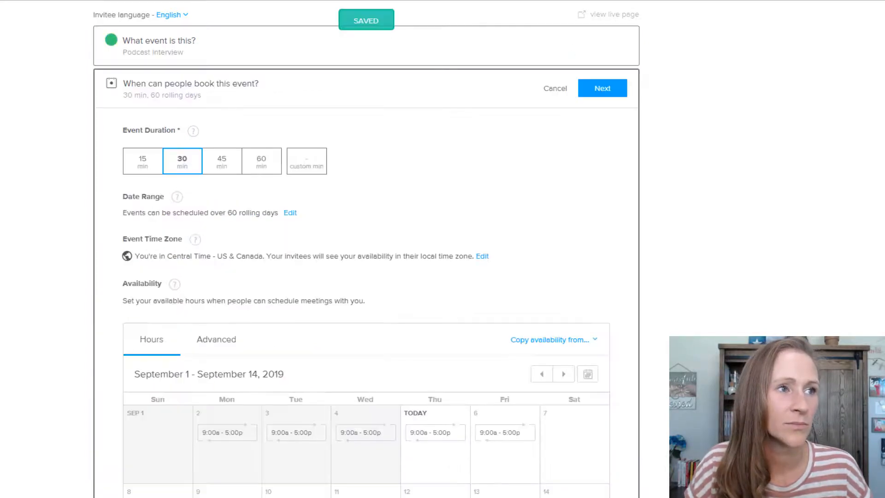
{"action": "mouse_move", "coordinate": [410, 197]}
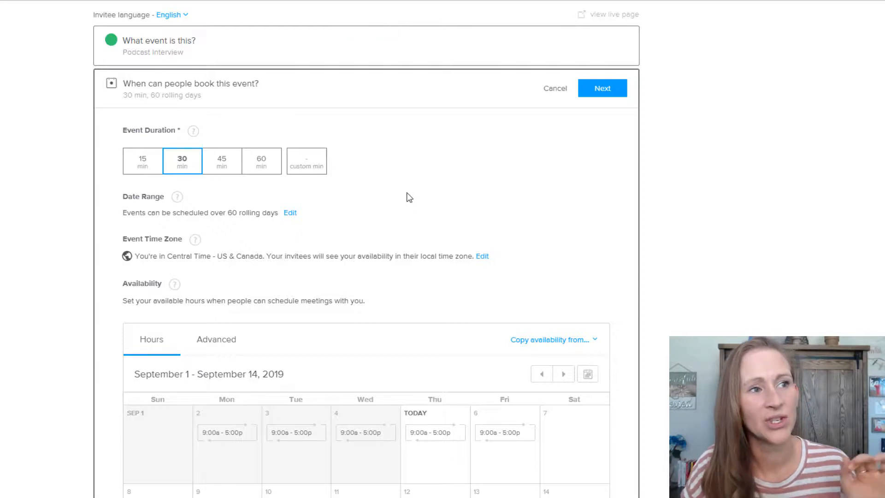
{"action": "scroll", "scroll_direction": "down", "scroll_amount": 3}
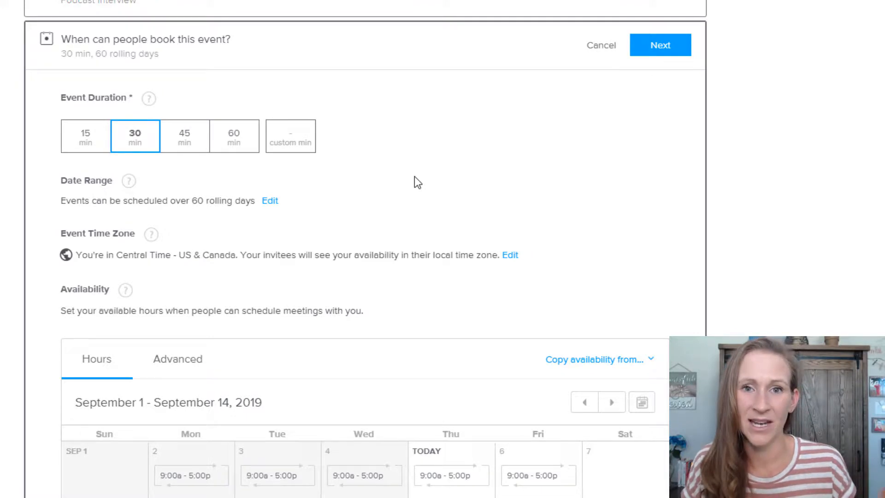
{"action": "mouse_move", "coordinate": [427, 166]}
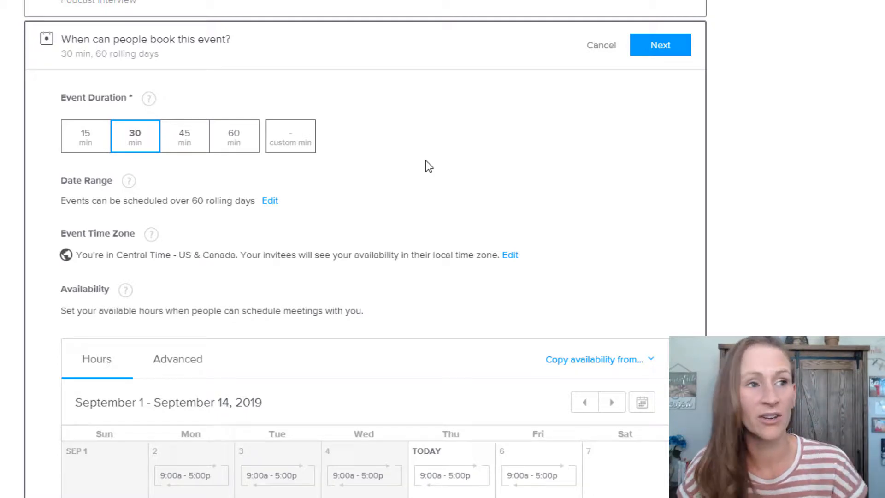
{"action": "left_click", "coordinate": [233, 136]}
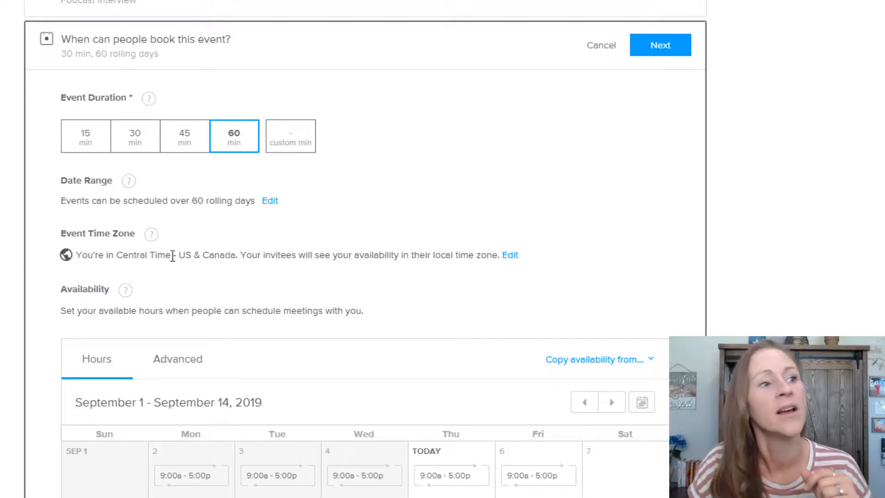
{"action": "mouse_move", "coordinate": [514, 266]}
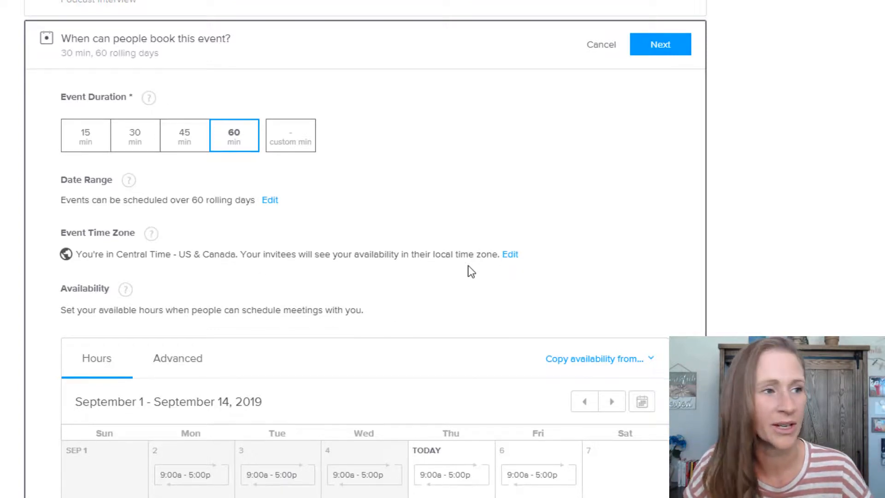
{"action": "scroll", "scroll_direction": "down", "scroll_amount": 3}
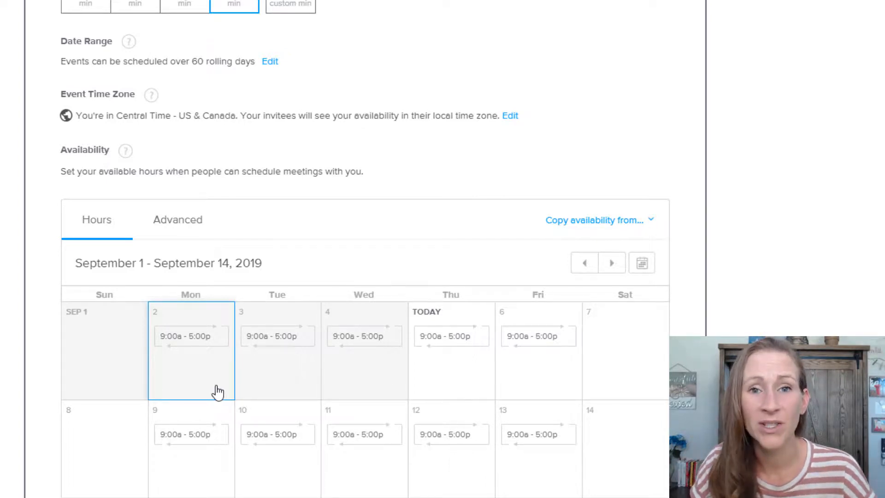
Step: Mark every Friday and every Monday as unavailable, leaving Tuesday–Thursday at 9:00a–5:00p
{"action": "scroll", "scroll_direction": "down", "scroll_amount": 3}
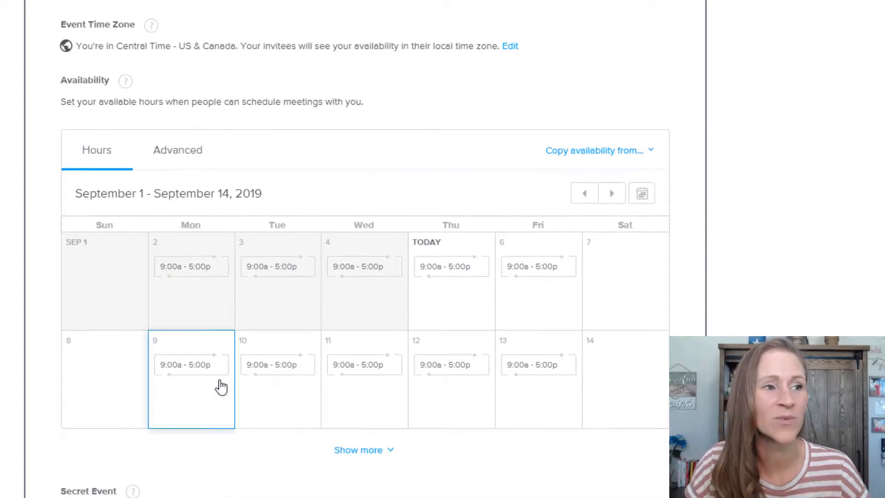
{"action": "mouse_move", "coordinate": [218, 420]}
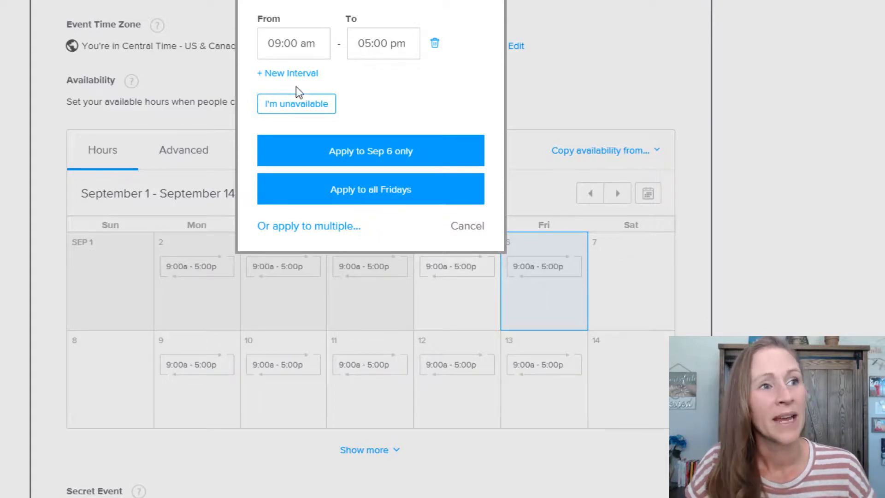
{"action": "left_click", "coordinate": [296, 103]}
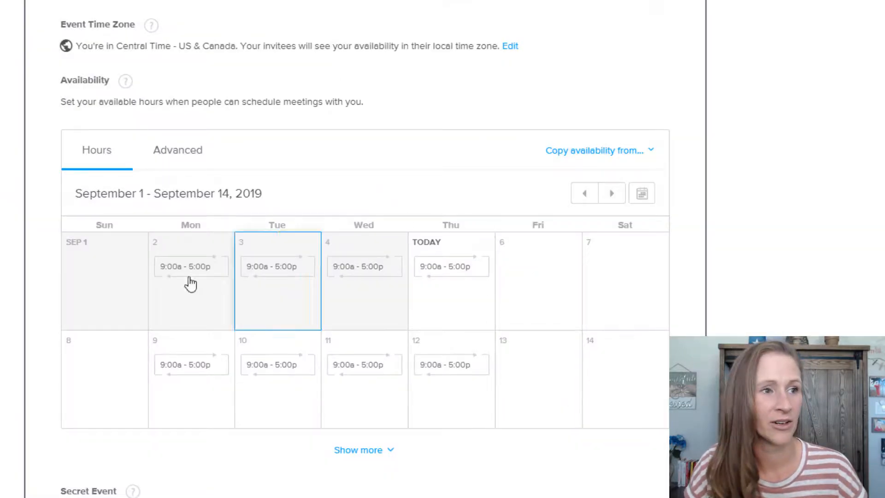
{"action": "left_click", "coordinate": [190, 265]}
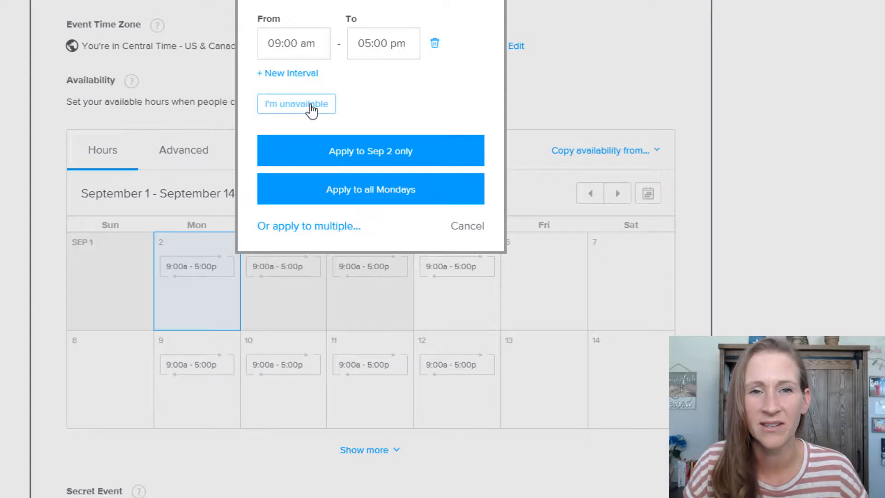
{"action": "left_click", "coordinate": [295, 103]}
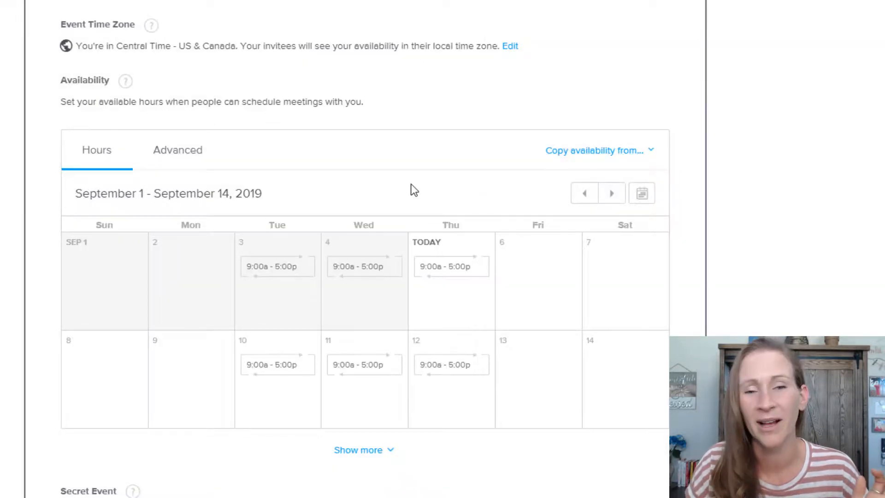
{"action": "left_click", "coordinate": [277, 280]}
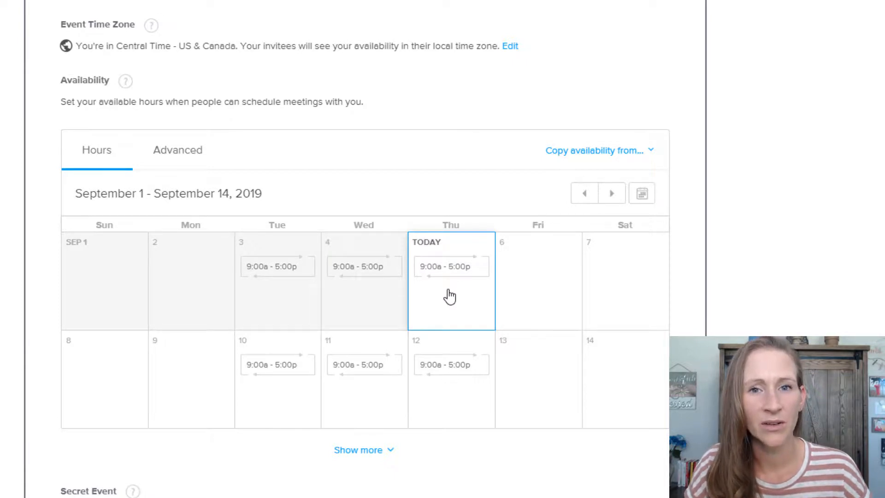
{"action": "mouse_move", "coordinate": [280, 302]}
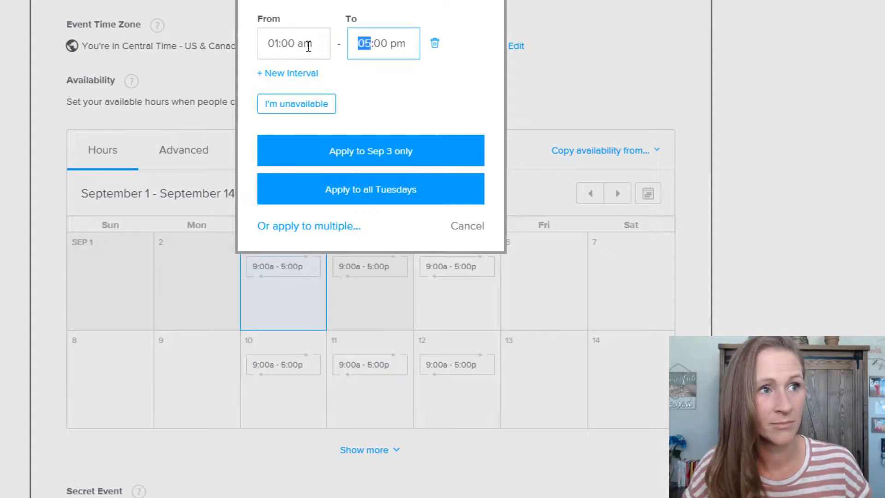
Step: Set Tuesday's hours to 1:00p–4:00p and apply them to all Tuesdays
{"action": "left_click", "coordinate": [293, 43]}
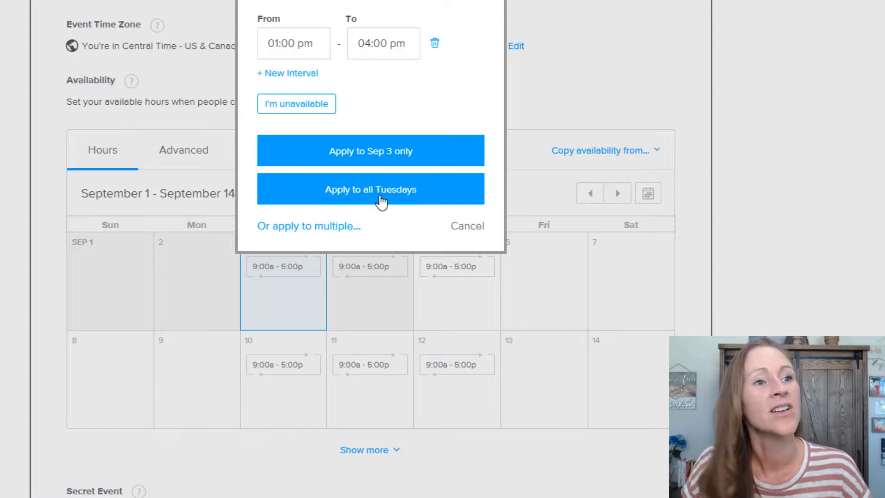
{"action": "left_click", "coordinate": [370, 189]}
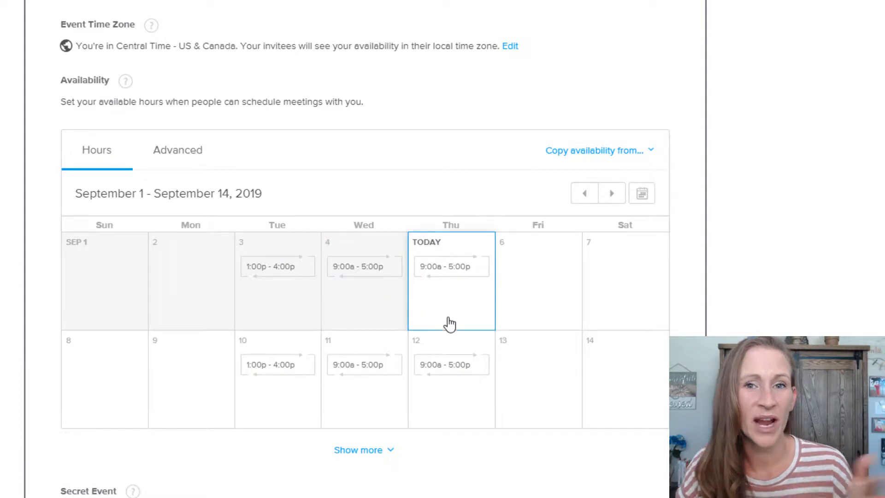
{"action": "mouse_move", "coordinate": [468, 328]}
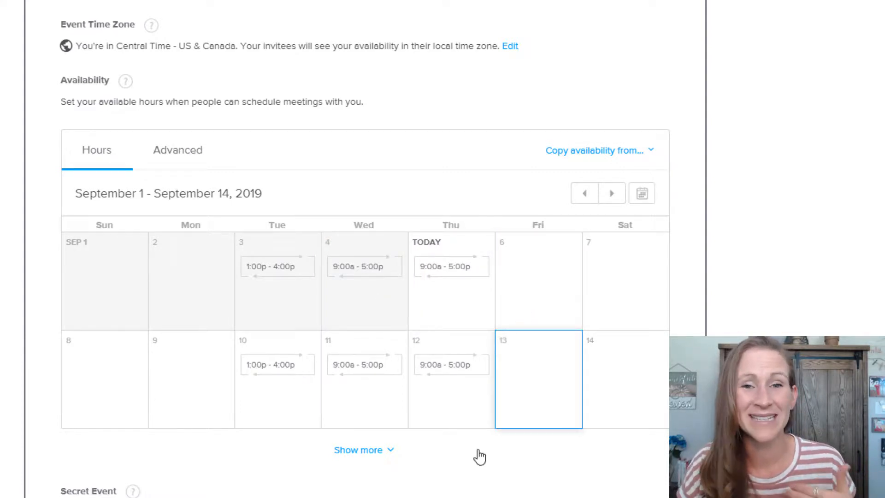
Step: Show more weeks and mark Sep 24 through Sep 26 unavailable for those dates only
{"action": "left_click", "coordinate": [364, 450]}
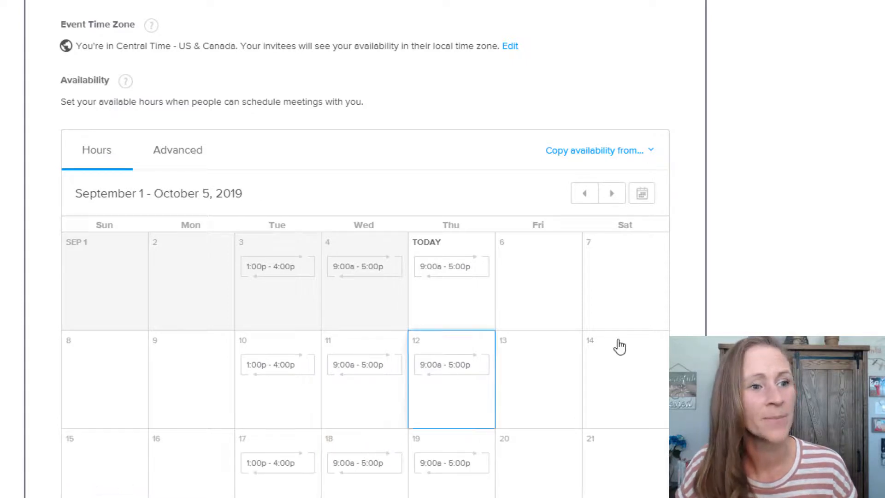
{"action": "scroll", "scroll_direction": "down", "scroll_amount": 3}
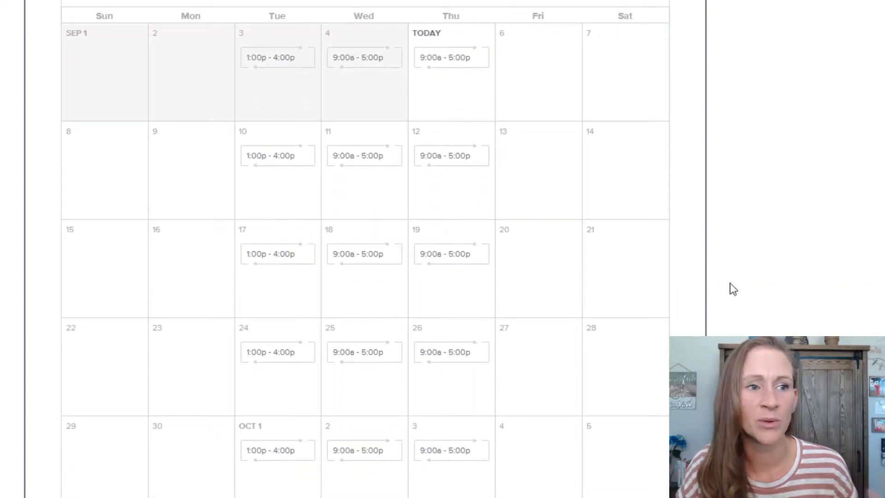
{"action": "left_click", "coordinate": [364, 367]}
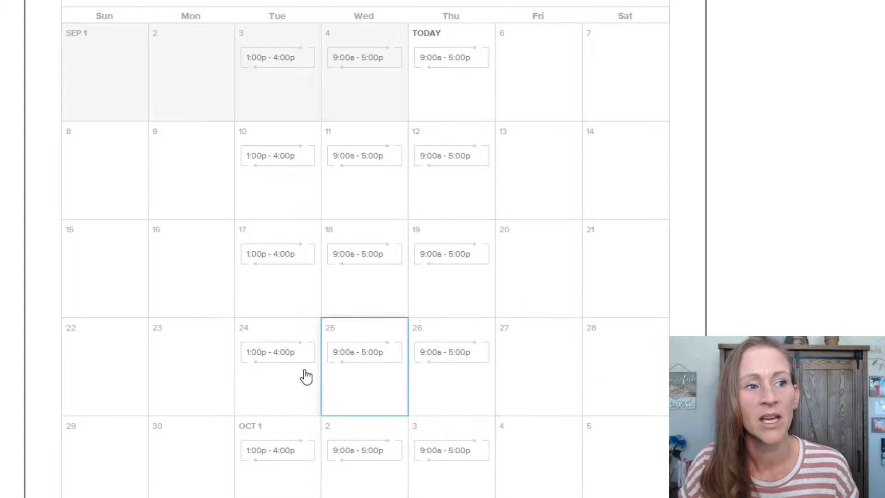
{"action": "left_click", "coordinate": [277, 351]}
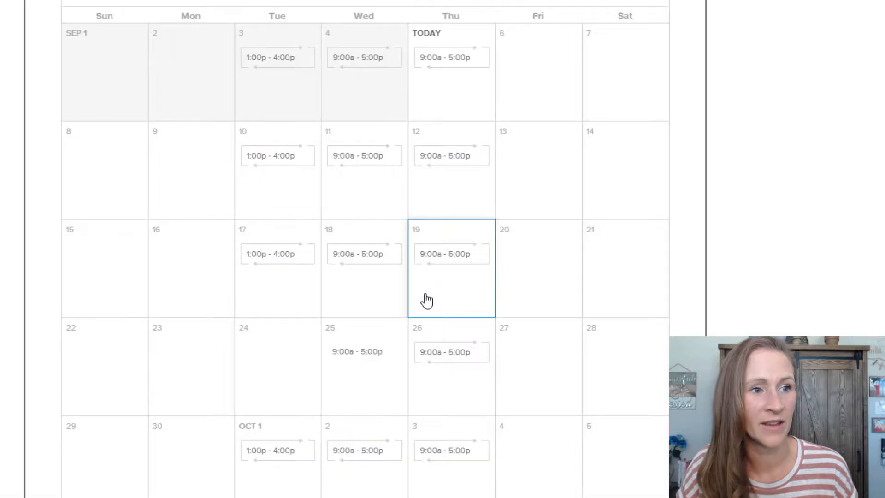
{"action": "left_click", "coordinate": [356, 351]}
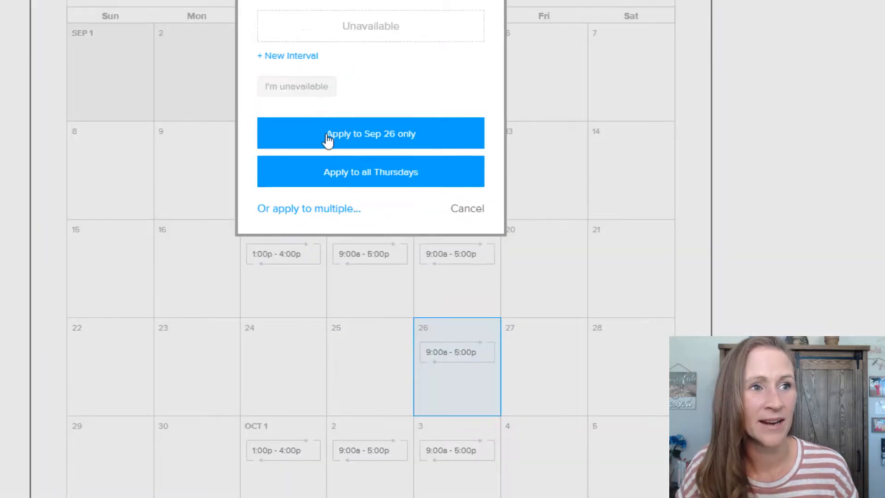
{"action": "left_click", "coordinate": [370, 132]}
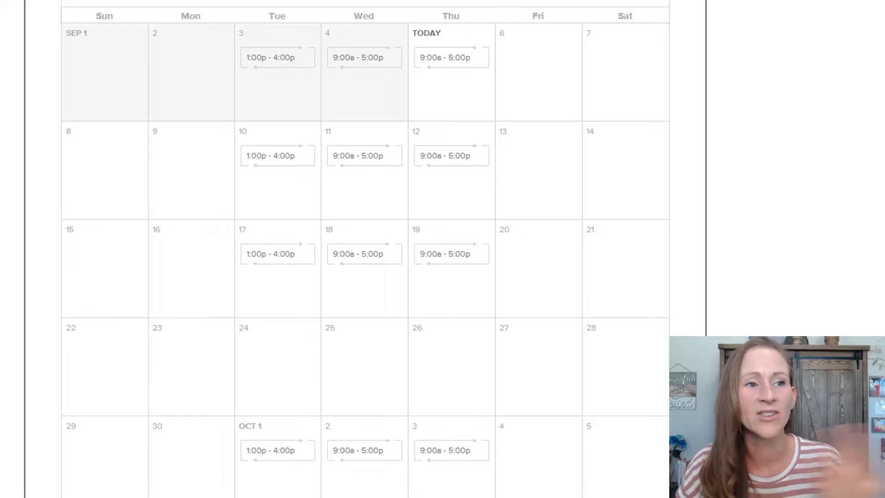
Step: Scroll to Additional Options and expand the Invitee Questions section
{"action": "scroll", "scroll_direction": "down", "scroll_amount": 3}
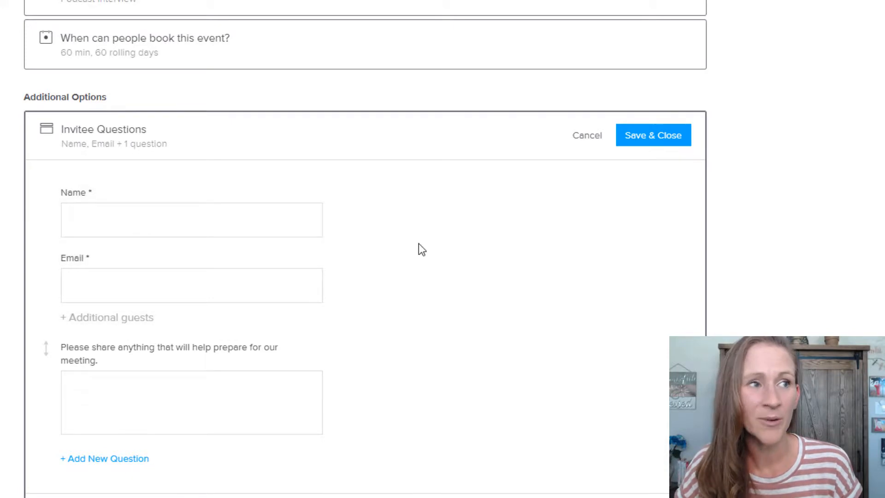
{"action": "scroll", "scroll_direction": "down", "scroll_amount": 3}
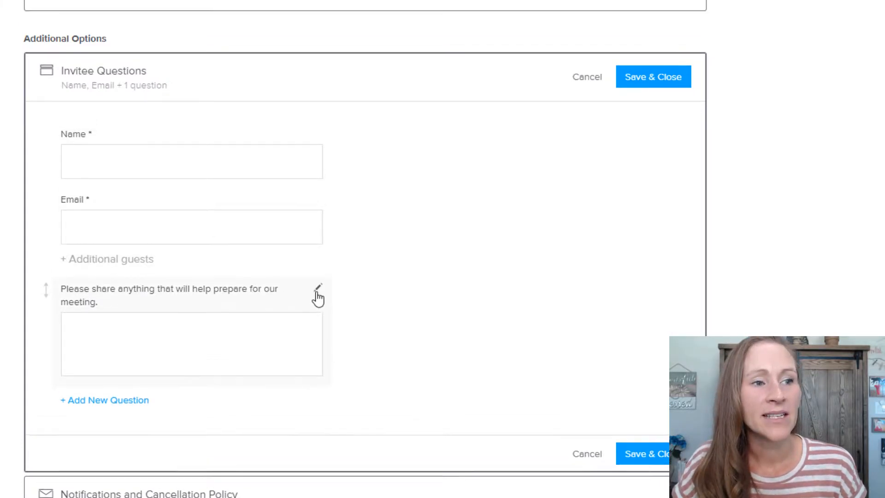
Step: Reword the question to ask for a short bio 'and any links you want mentioned in your podcast episode', fixing the 'lnks' typo
{"action": "left_click", "coordinate": [317, 295]}
{"action": "type", "text": "Please share short bio"}
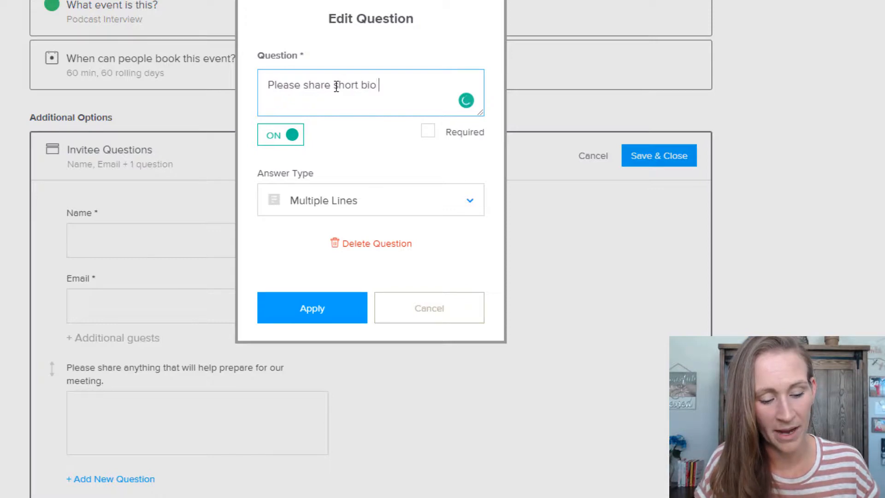
{"action": "type", "text": "and any lnks"}
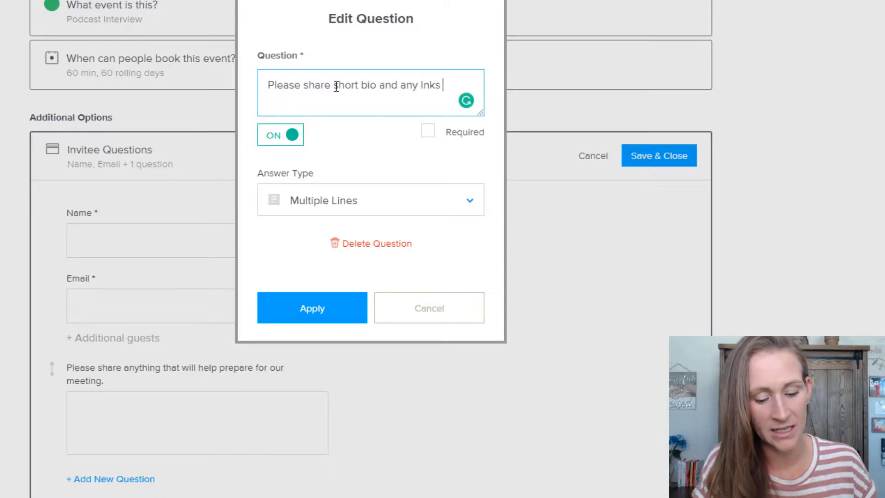
{"action": "type", "text": "you want mentioned"}
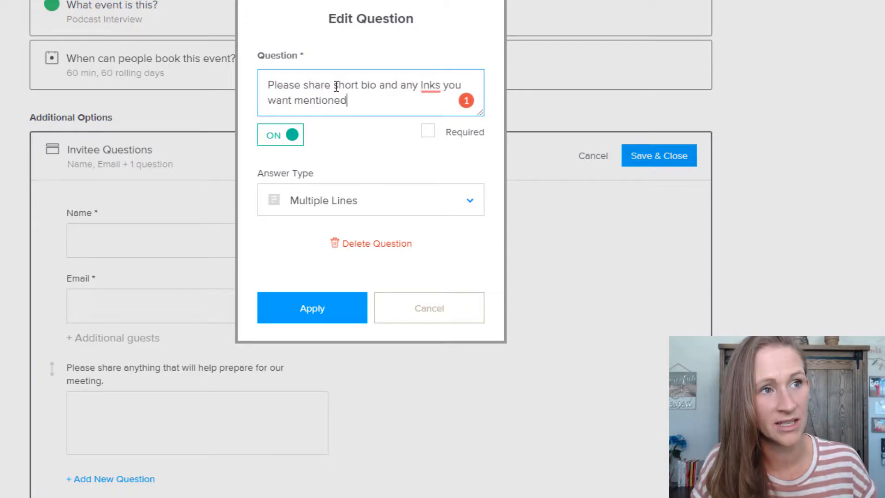
{"action": "type", "text": "in your podcast."}
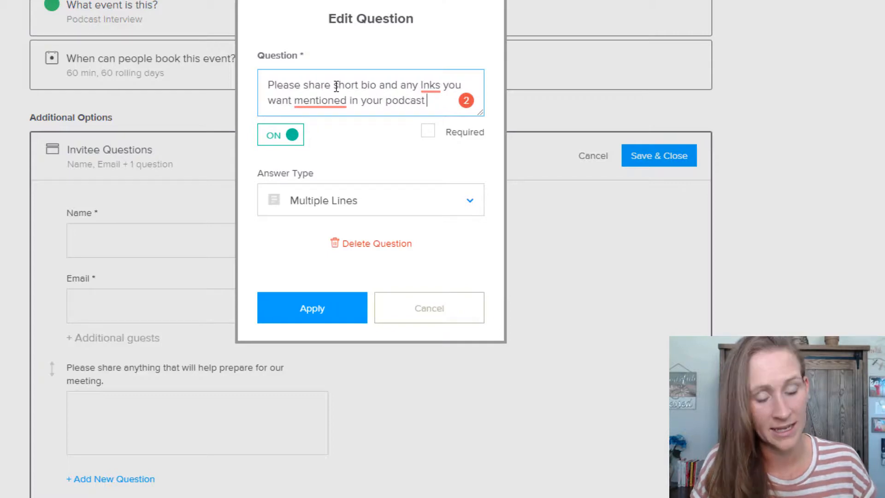
{"action": "type", "text": "episod"}
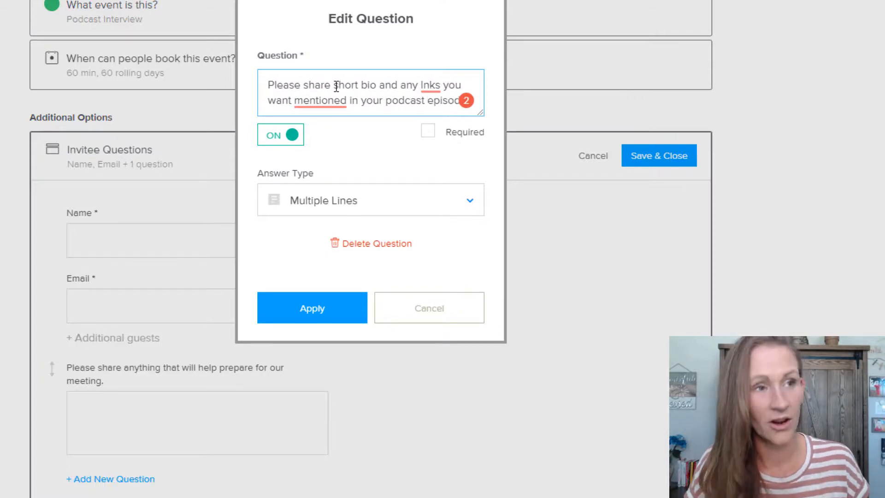
{"action": "left_click", "coordinate": [431, 84]}
{"action": "type", "text": "i"}
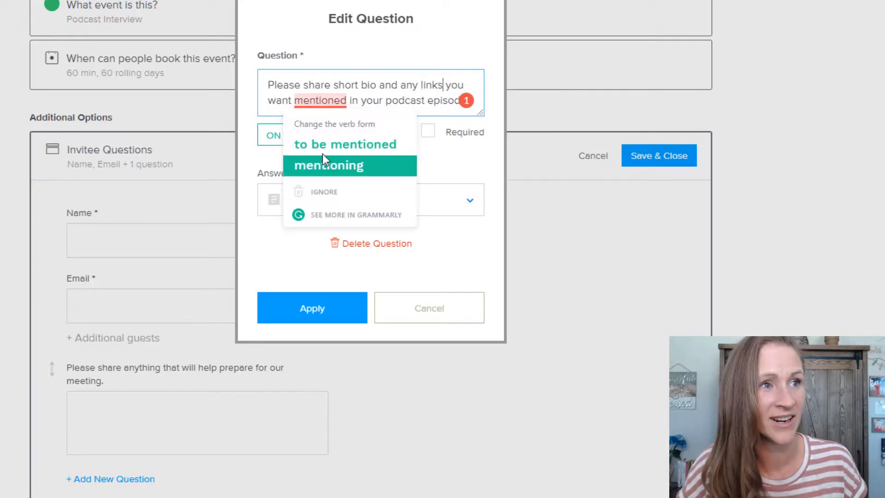
{"action": "left_click", "coordinate": [343, 145]}
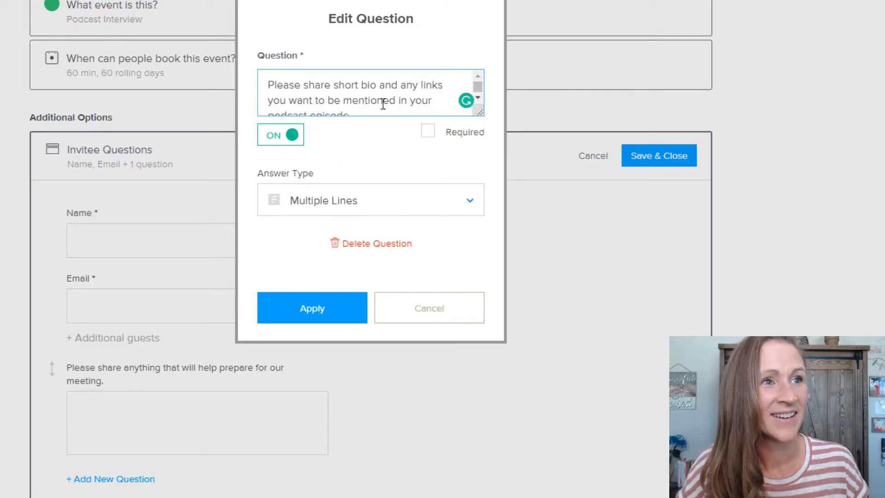
Step: Keep Multiple Lines as the answer type and apply the edited question
{"action": "left_click", "coordinate": [371, 200]}
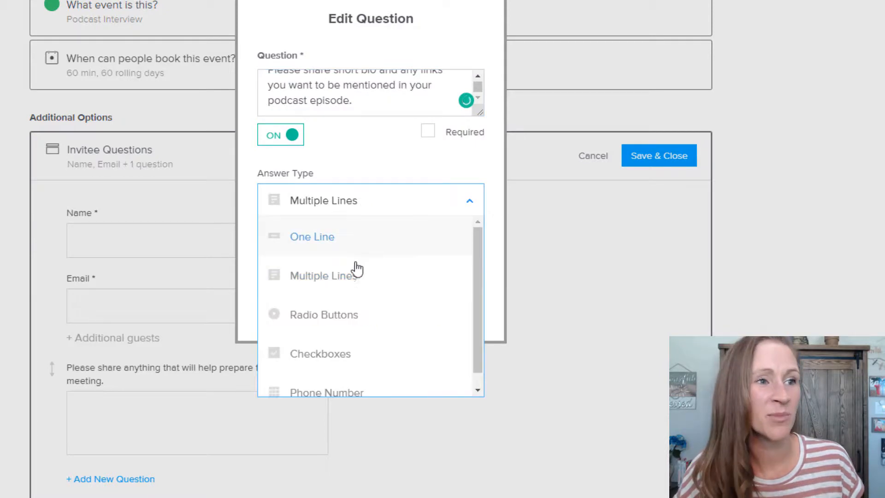
{"action": "scroll", "scroll_direction": "down", "scroll_amount": 3}
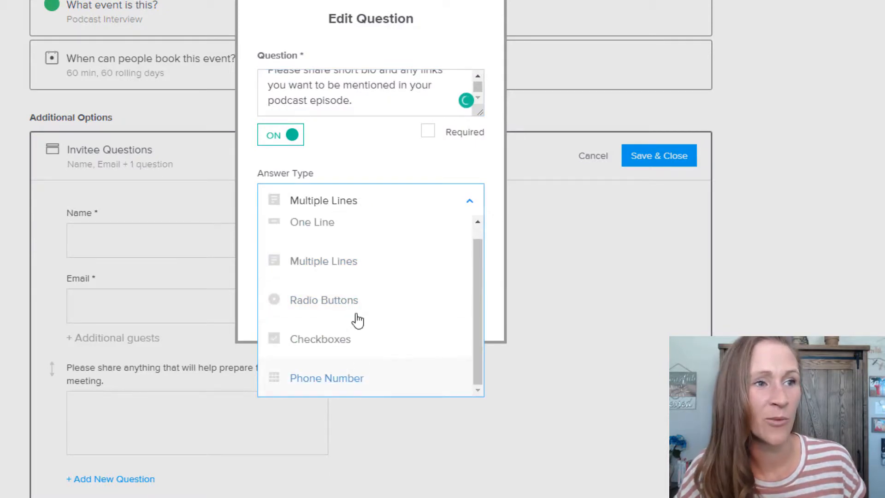
{"action": "left_click", "coordinate": [322, 260]}
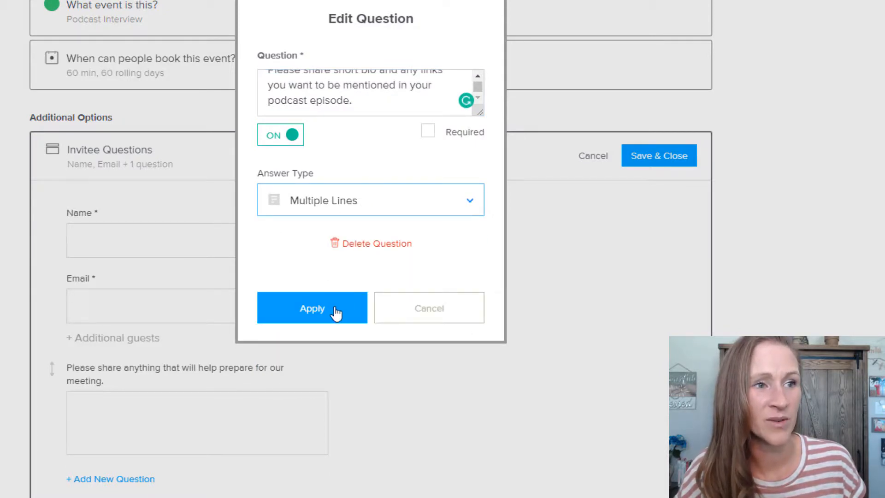
{"action": "left_click", "coordinate": [312, 307]}
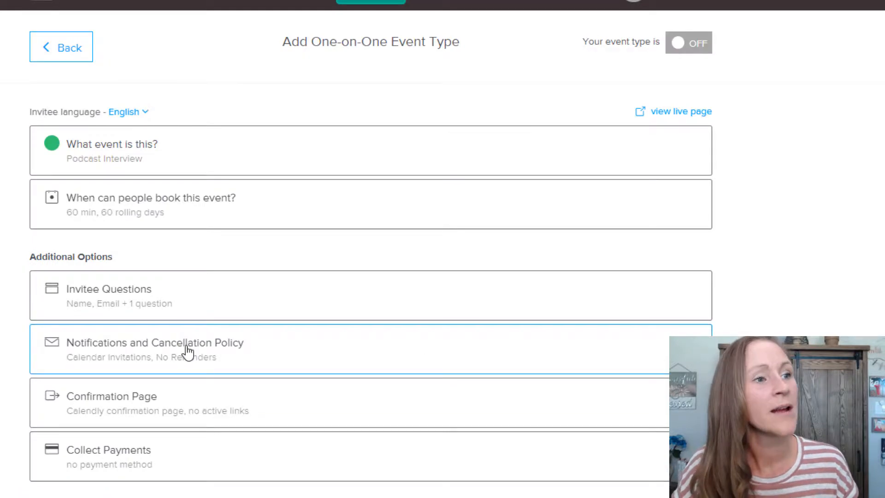
Step: Review Notifications and Cancellation Policy with reminders left off, then close it unchanged
{"action": "left_click", "coordinate": [154, 343]}
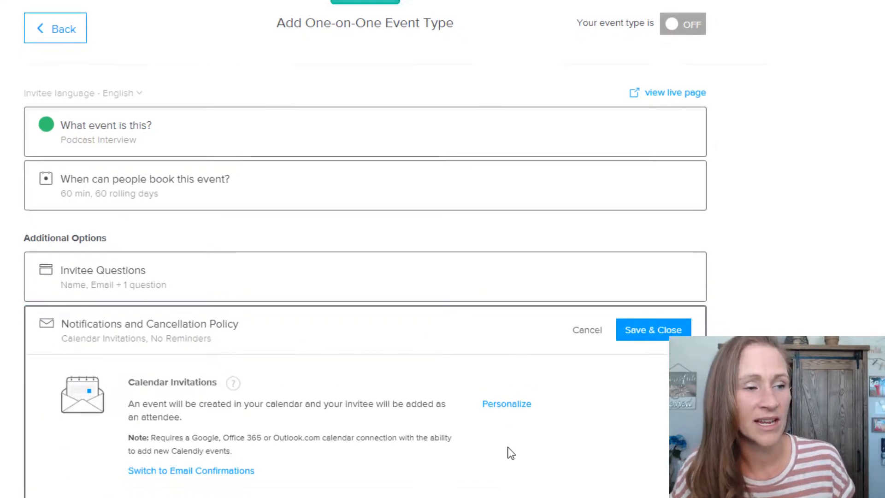
{"action": "scroll", "scroll_direction": "down", "scroll_amount": 3}
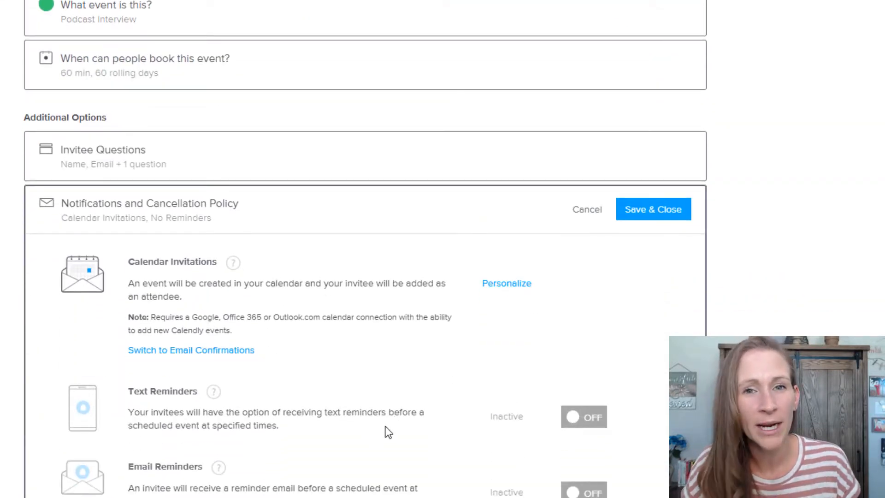
{"action": "mouse_move", "coordinate": [331, 440]}
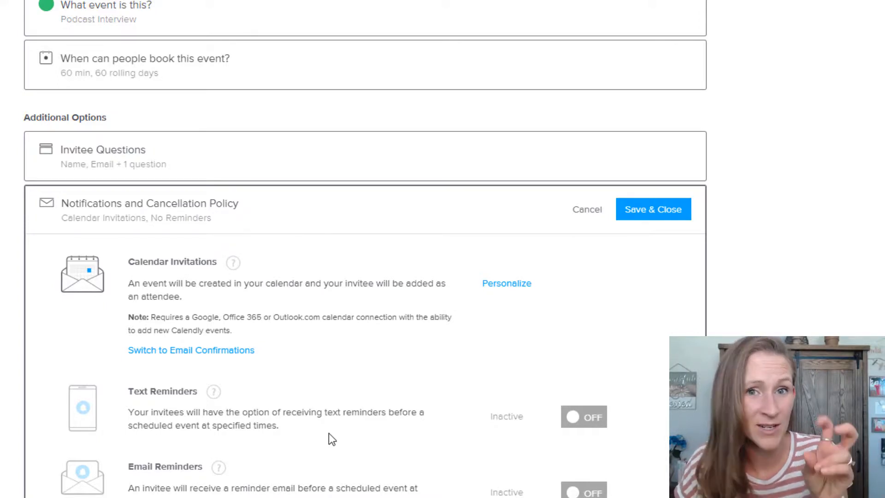
{"action": "mouse_move", "coordinate": [368, 494]}
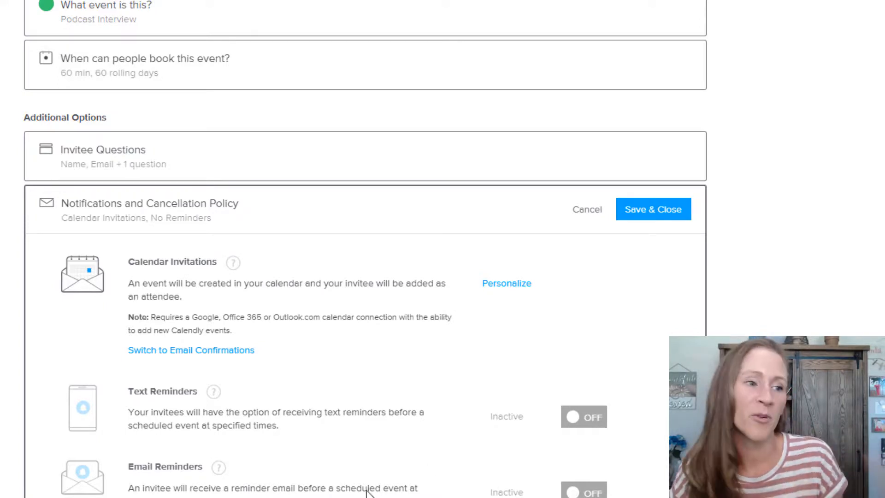
{"action": "scroll", "scroll_direction": "down", "scroll_amount": 3}
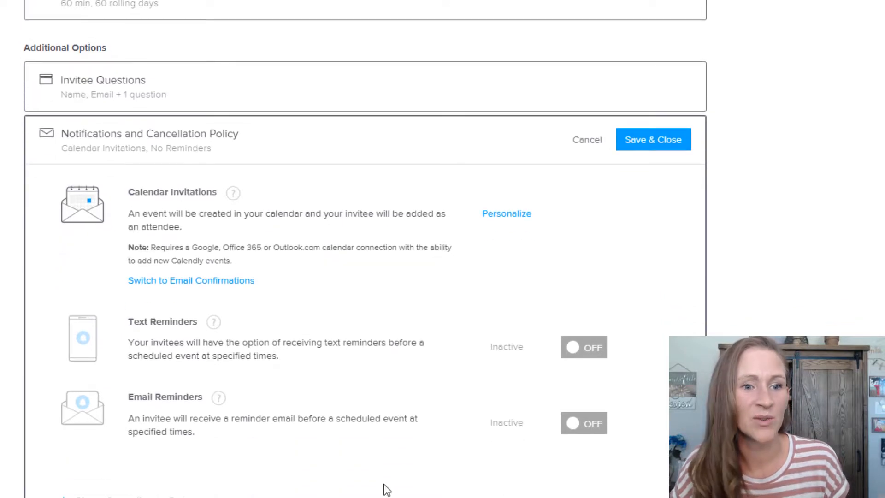
{"action": "left_click", "coordinate": [652, 139]}
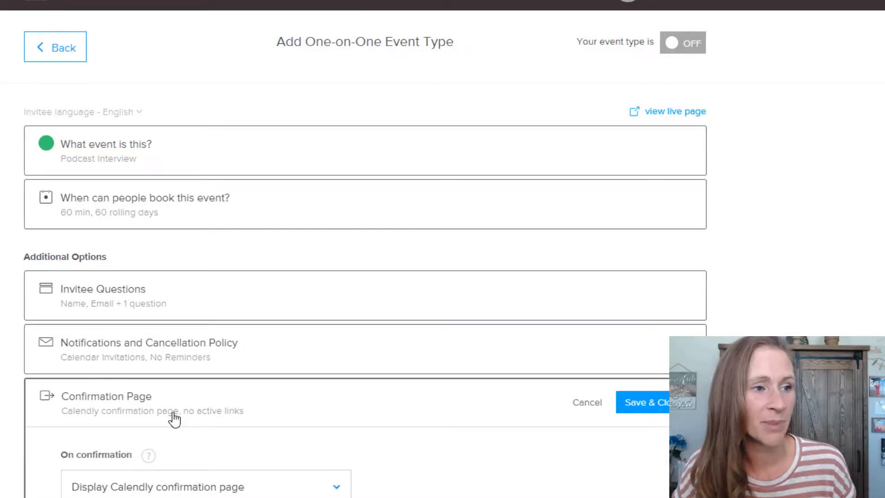
Step: Try the Redirect option after booking, then switch back to displaying the Calendly confirmation page
{"action": "scroll", "scroll_direction": "down", "scroll_amount": 3}
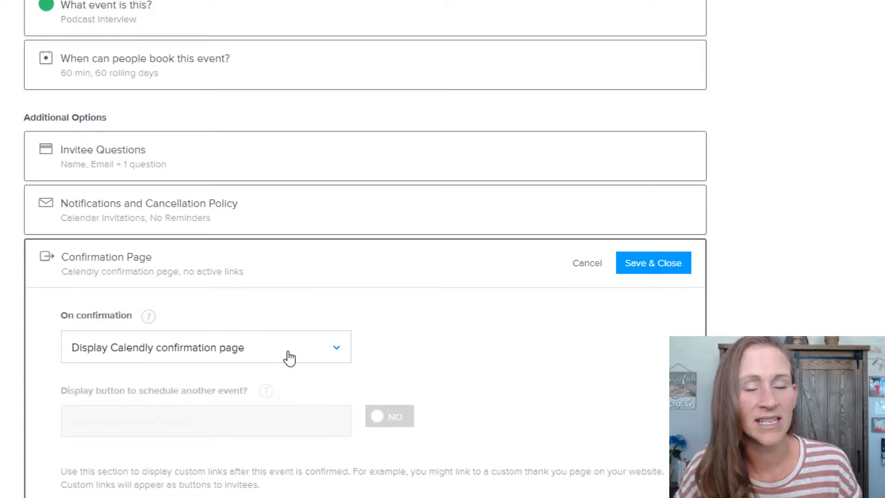
{"action": "left_click", "coordinate": [205, 347]}
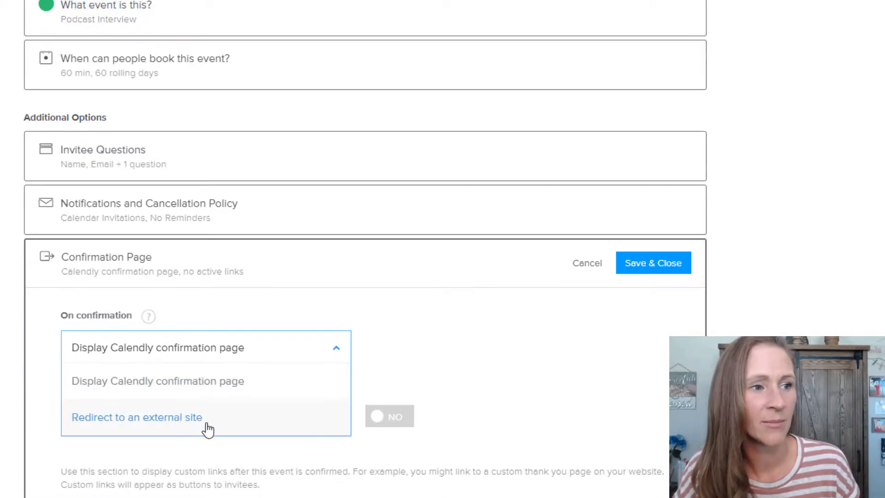
{"action": "left_click", "coordinate": [136, 416]}
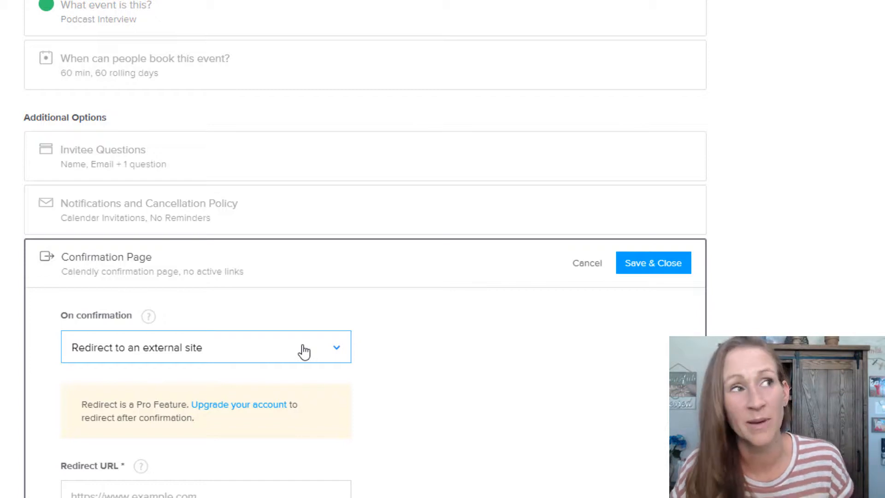
{"action": "left_click", "coordinate": [205, 347]}
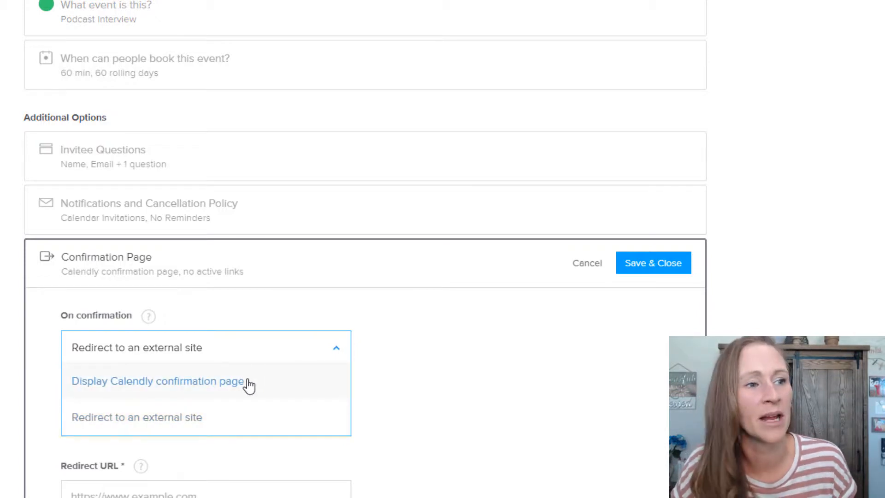
{"action": "left_click", "coordinate": [157, 380]}
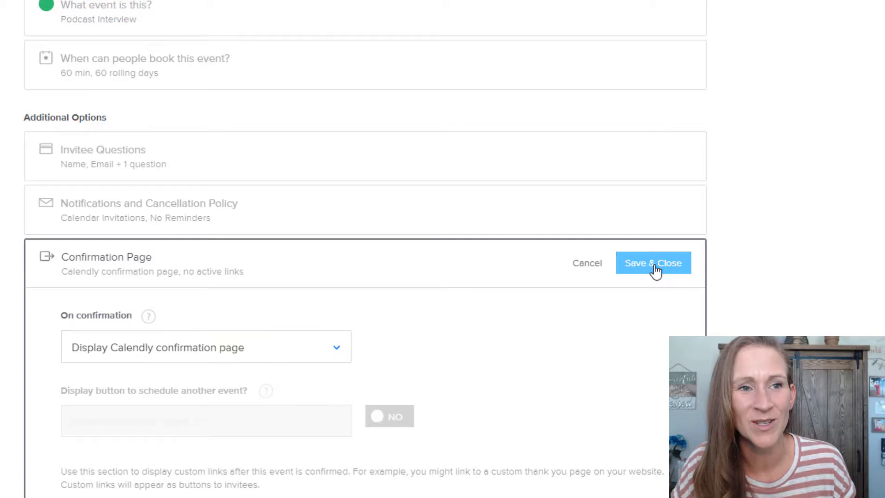
Step: Save and close the event type, then open the Proffitt Podcast Interview booking page
{"action": "left_click", "coordinate": [653, 263]}
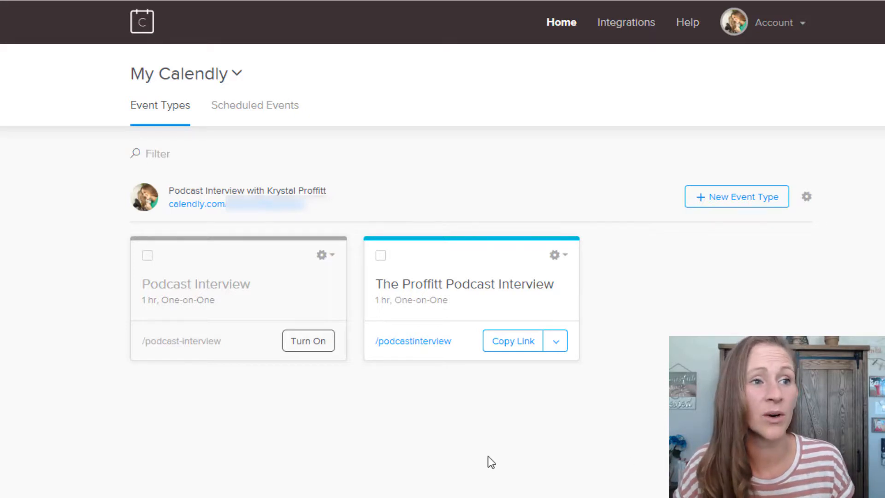
{"action": "mouse_move", "coordinate": [426, 345]}
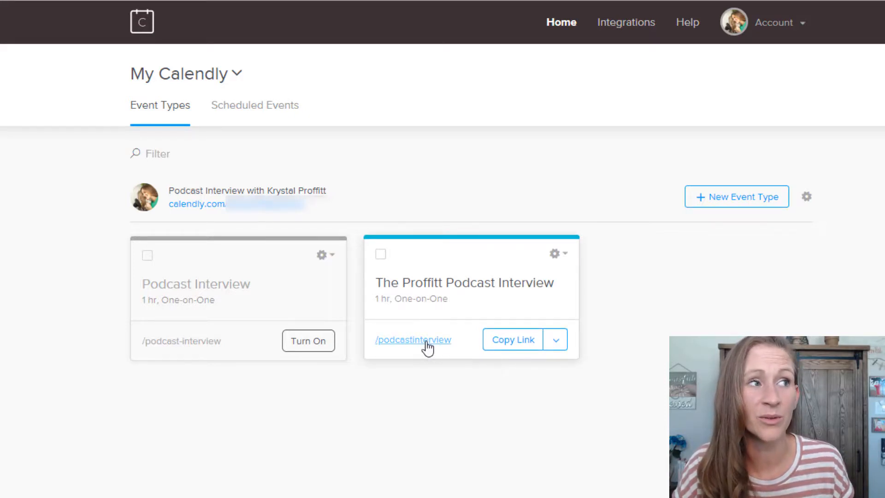
{"action": "left_click", "coordinate": [413, 339]}
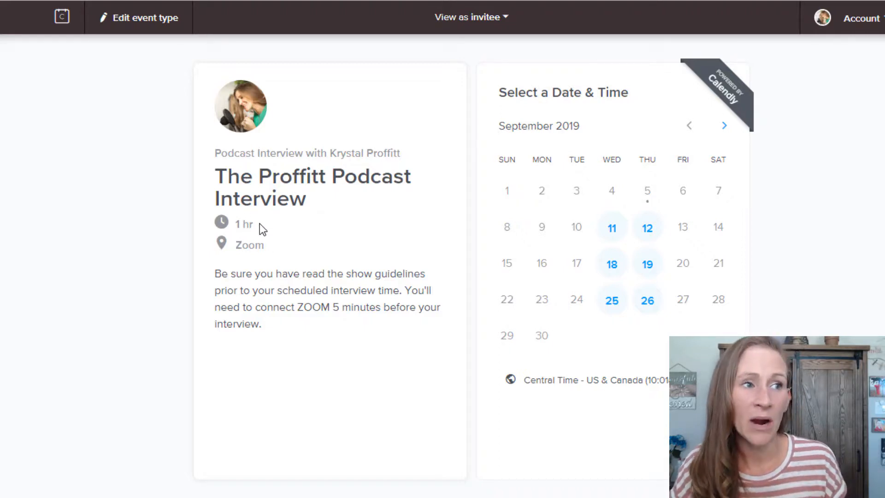
{"action": "mouse_move", "coordinate": [287, 338]}
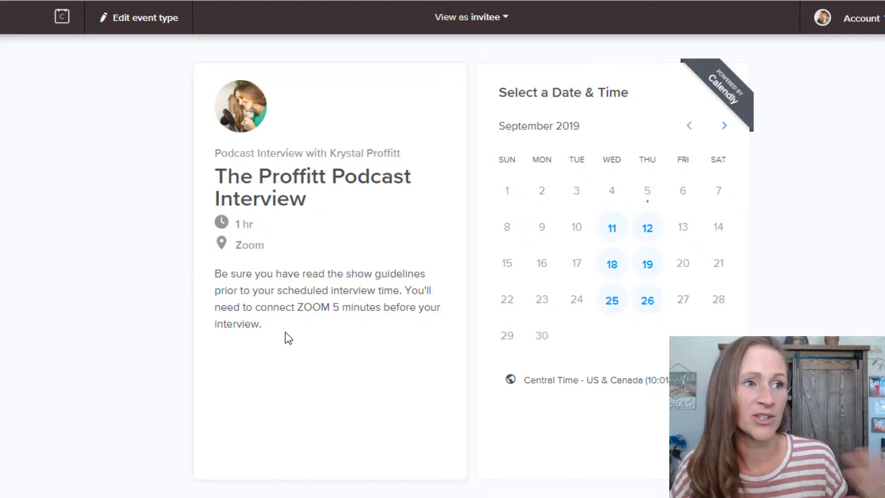
{"action": "mouse_move", "coordinate": [314, 336]}
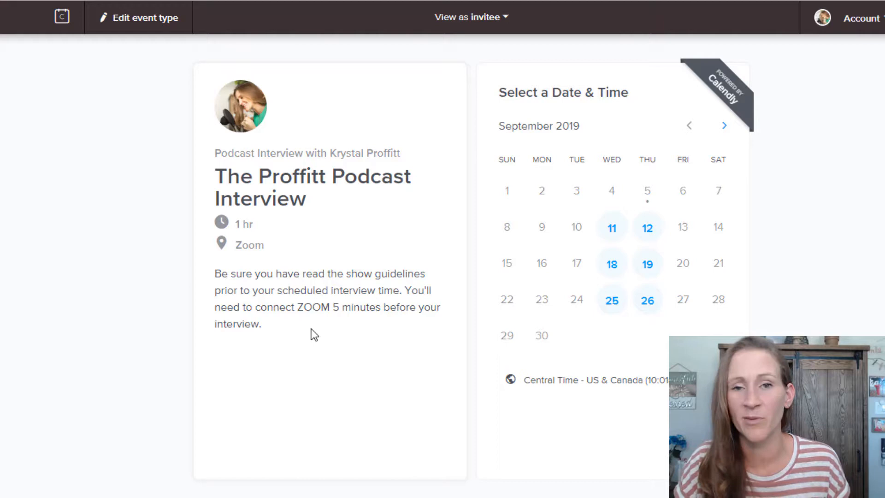
{"action": "mouse_move", "coordinate": [633, 232]}
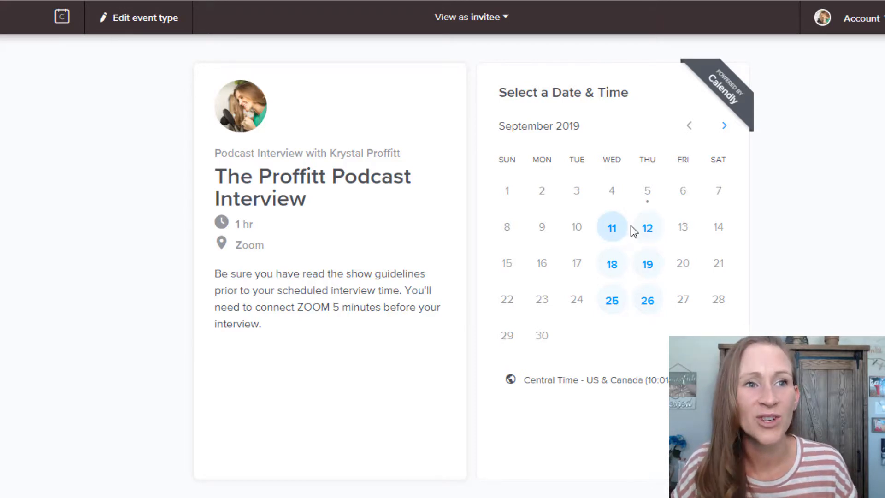
{"action": "mouse_move", "coordinate": [724, 125]}
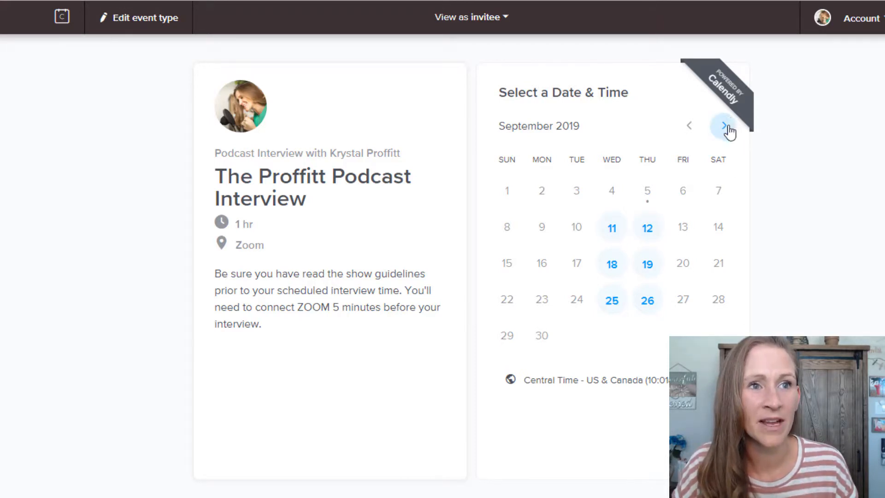
Step: Choose Wednesday, September 25 at 1:00pm as the interview slot on the booking page
{"action": "left_click", "coordinate": [647, 227]}
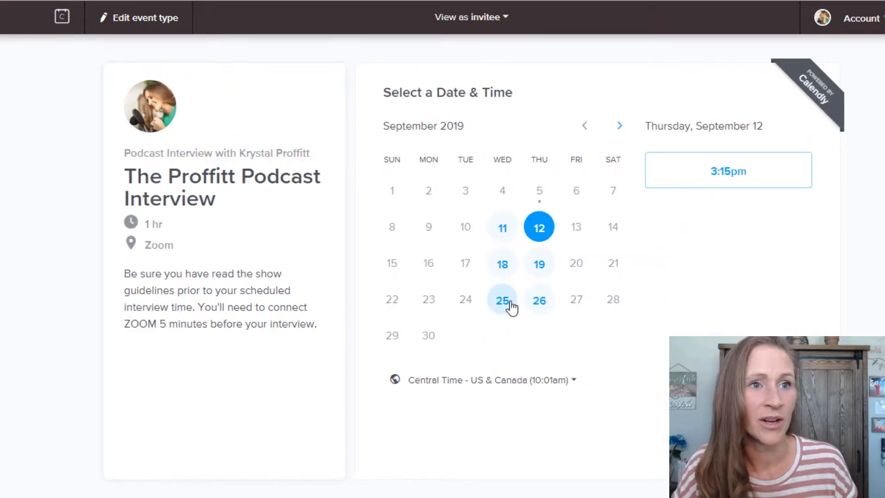
{"action": "left_click", "coordinate": [501, 298]}
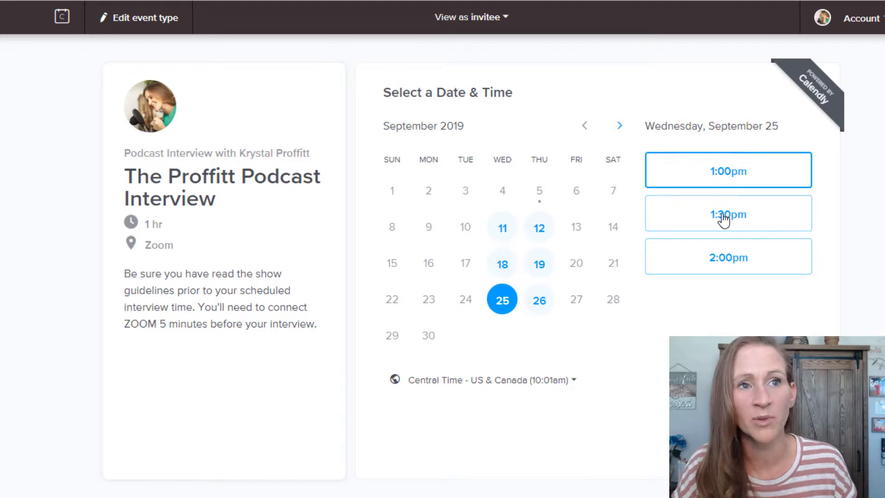
{"action": "mouse_move", "coordinate": [728, 171]}
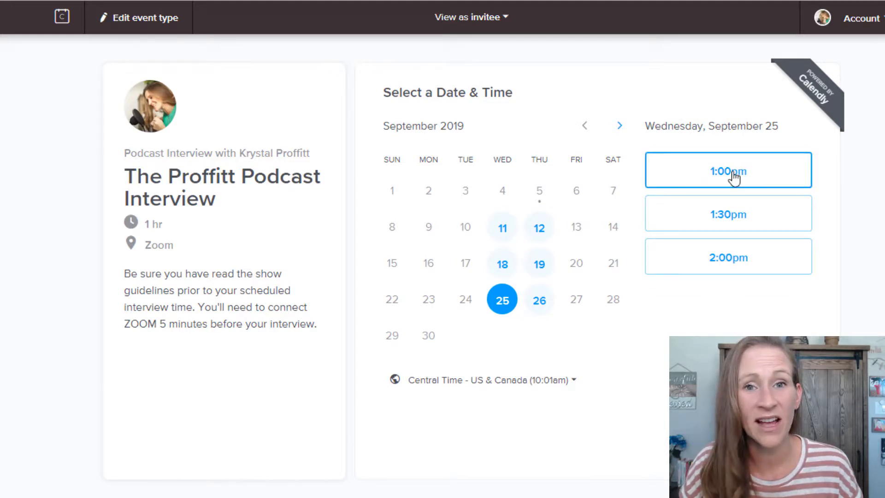
{"action": "left_click", "coordinate": [727, 172]}
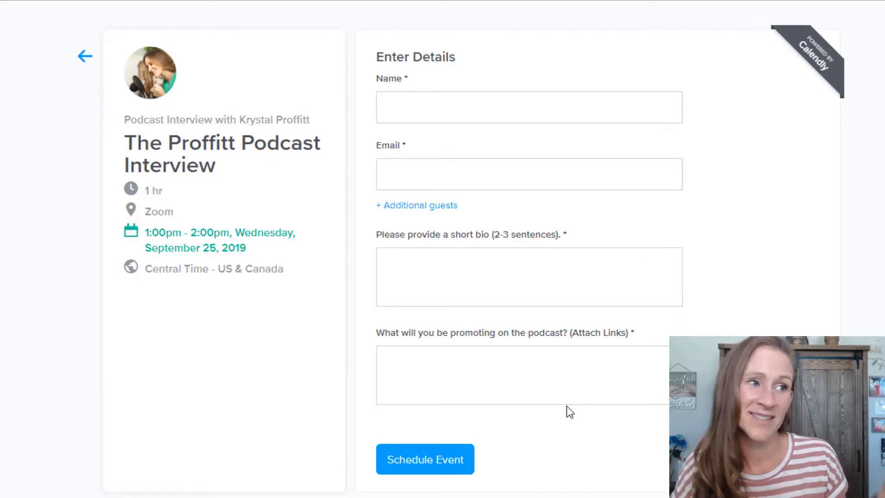
{"action": "mouse_move", "coordinate": [584, 409]}
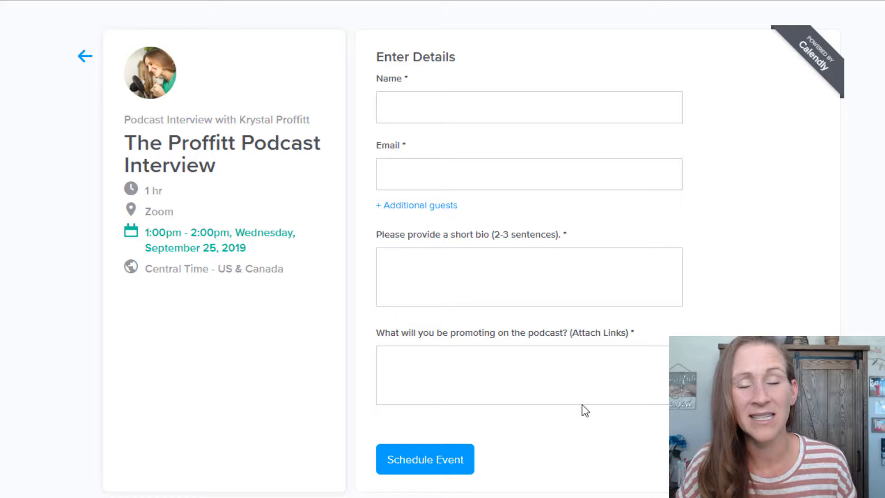
{"action": "mouse_move", "coordinate": [584, 403]}
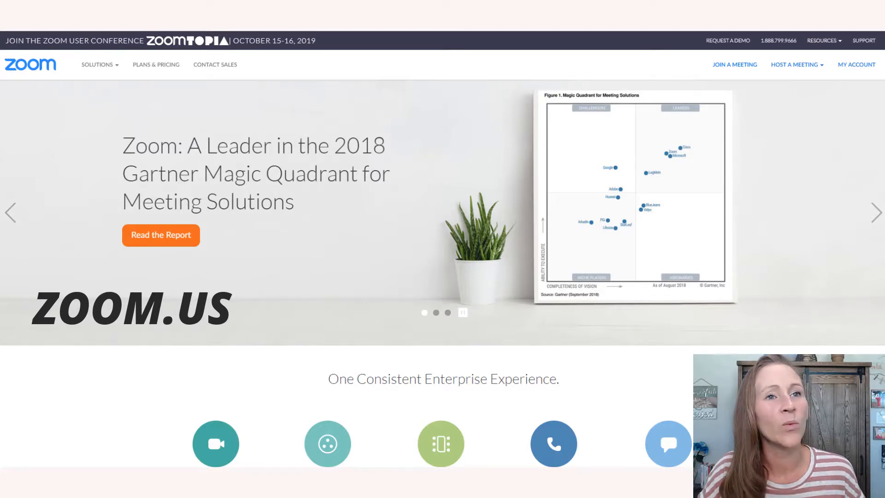
{"action": "mouse_move", "coordinate": [856, 65]}
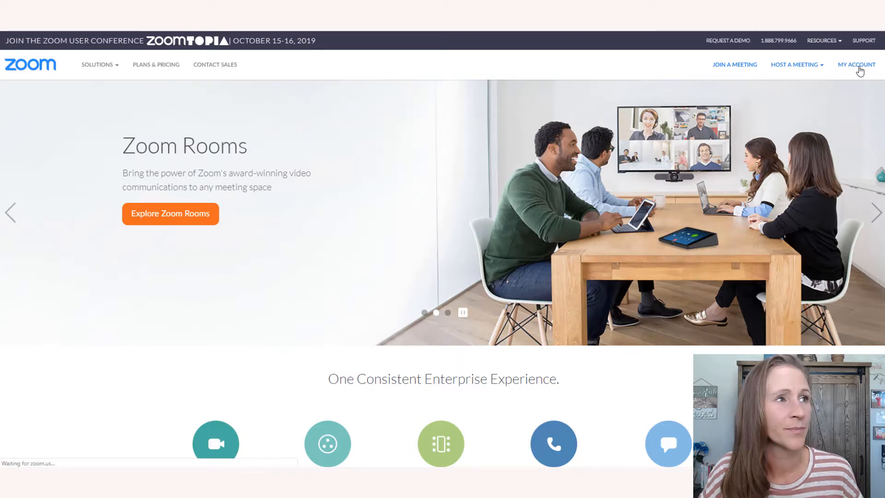
Step: Go to My Account on zoom.us to launch the personal meeting room
{"action": "left_click", "coordinate": [856, 64]}
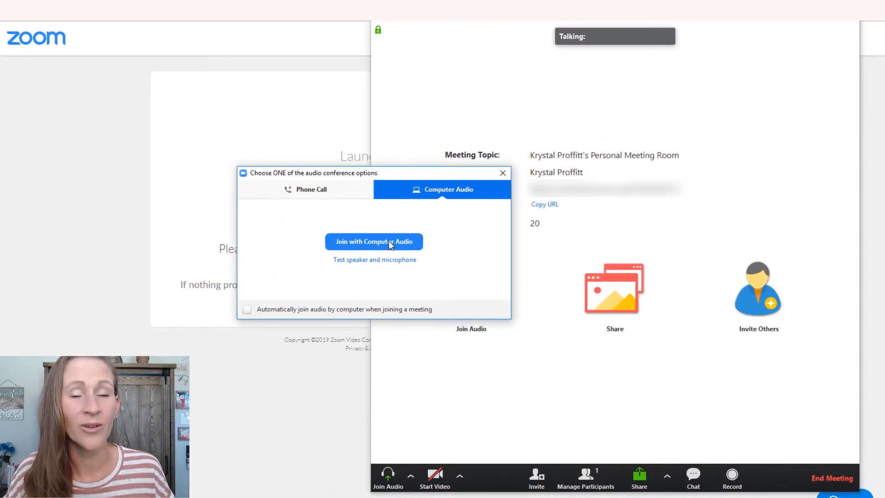
Step: Join the meeting with computer audio and start recording it
{"action": "left_click", "coordinate": [373, 241]}
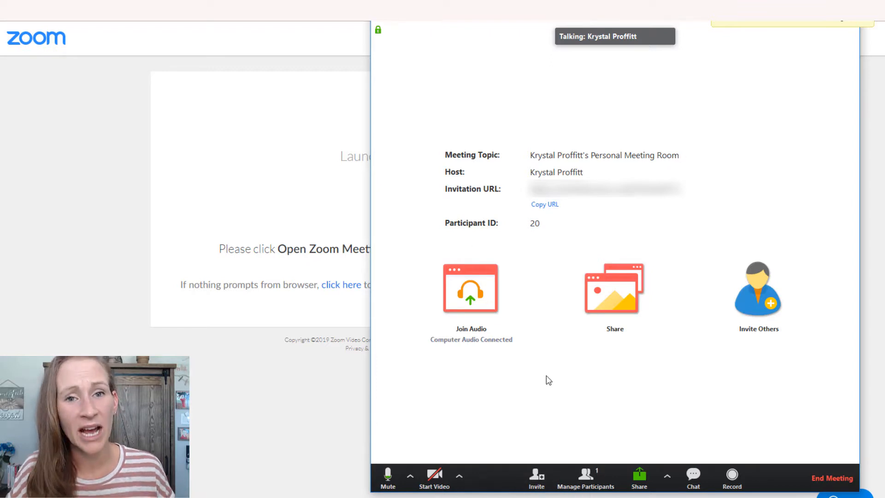
{"action": "mouse_move", "coordinate": [541, 432]}
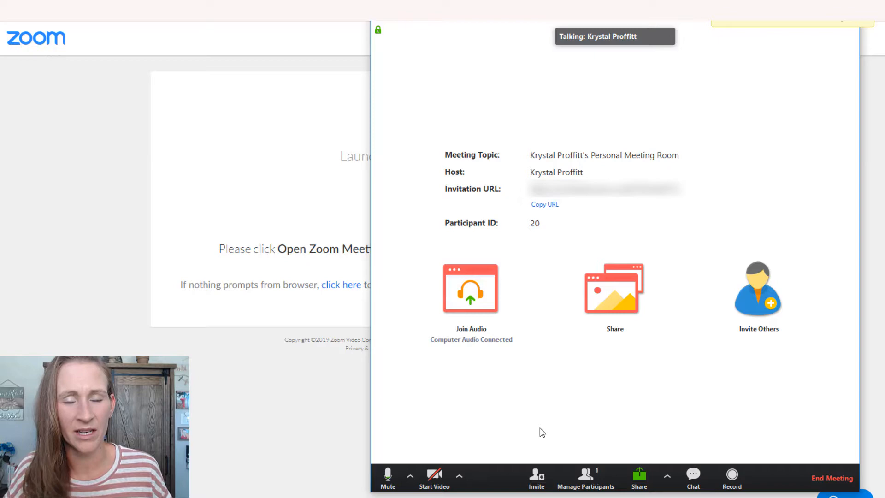
{"action": "mouse_move", "coordinate": [505, 449]}
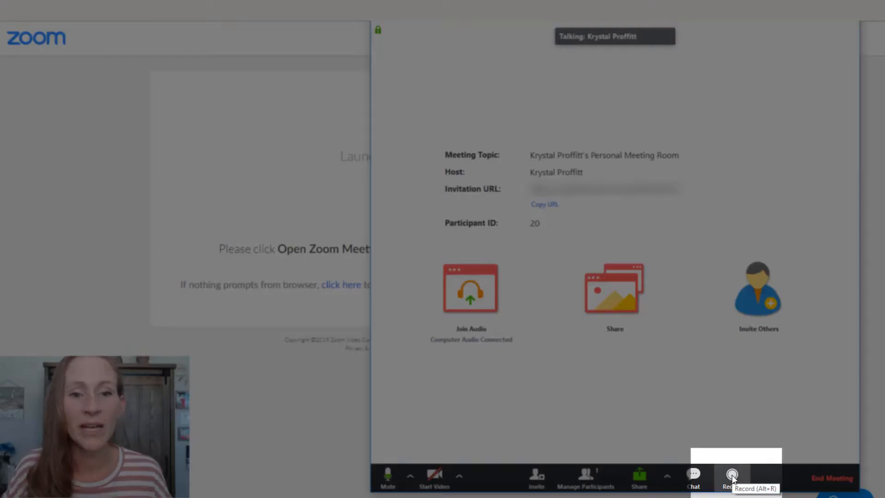
{"action": "left_click", "coordinate": [731, 477]}
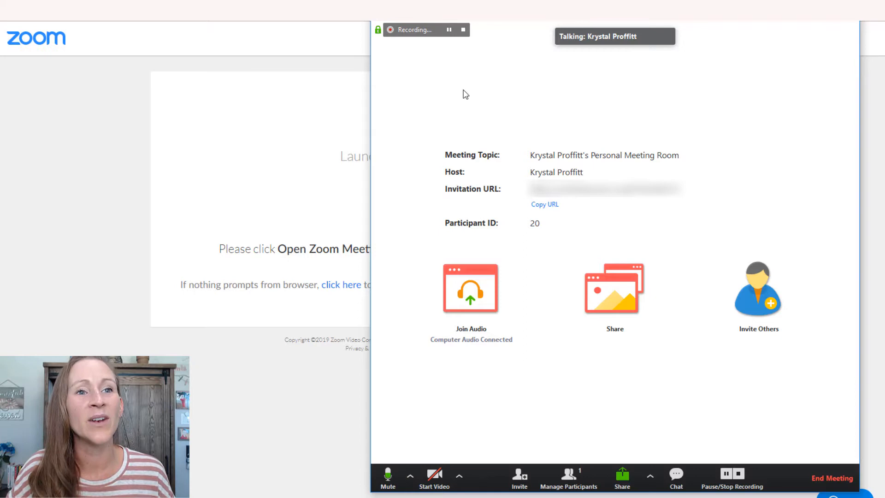
{"action": "mouse_move", "coordinate": [740, 474]}
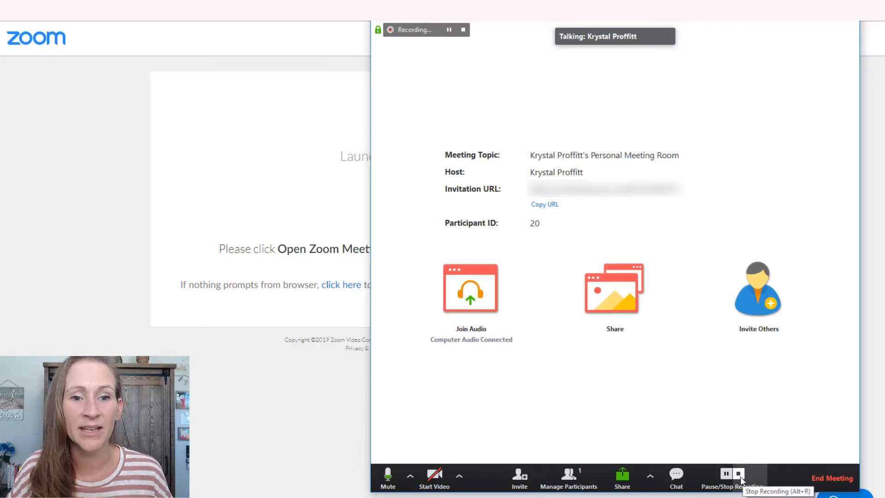
Step: Stop the recording and bring up the End Meeting prompt
{"action": "left_click", "coordinate": [731, 473]}
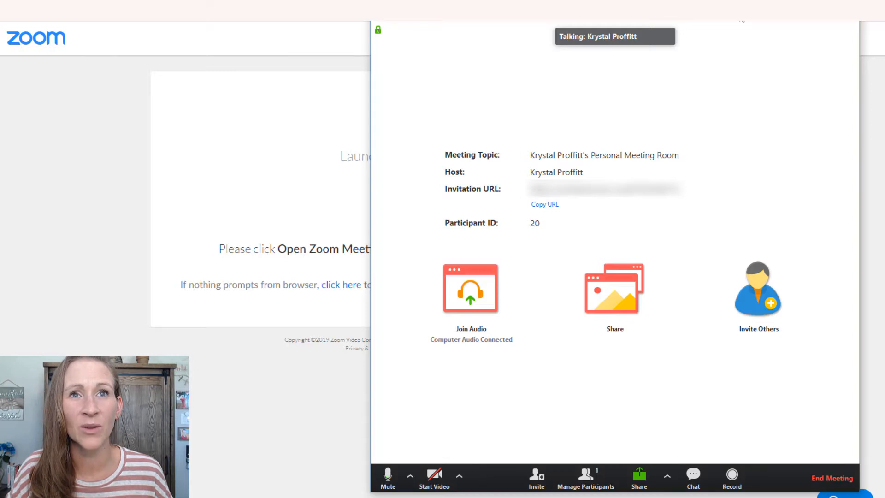
{"action": "mouse_move", "coordinate": [776, 133]}
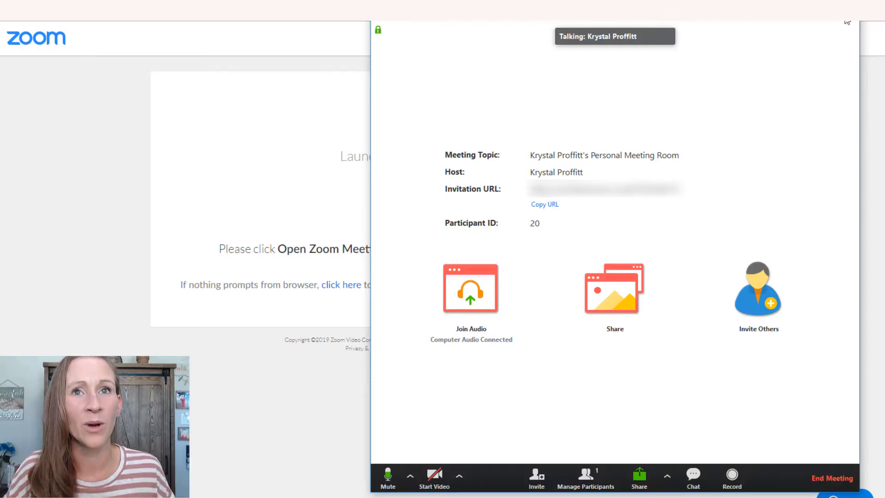
{"action": "left_click", "coordinate": [832, 478]}
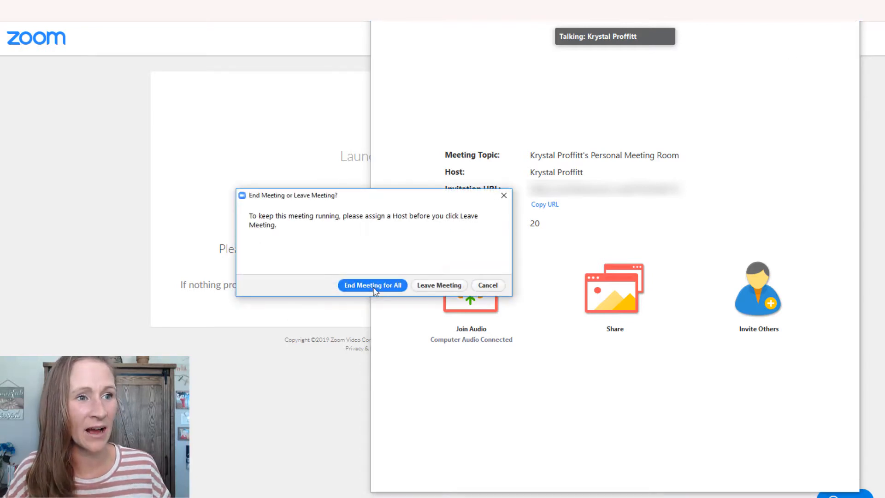
Step: End the meeting for all and confirm the folder for the saved recording
{"action": "left_click", "coordinate": [372, 284]}
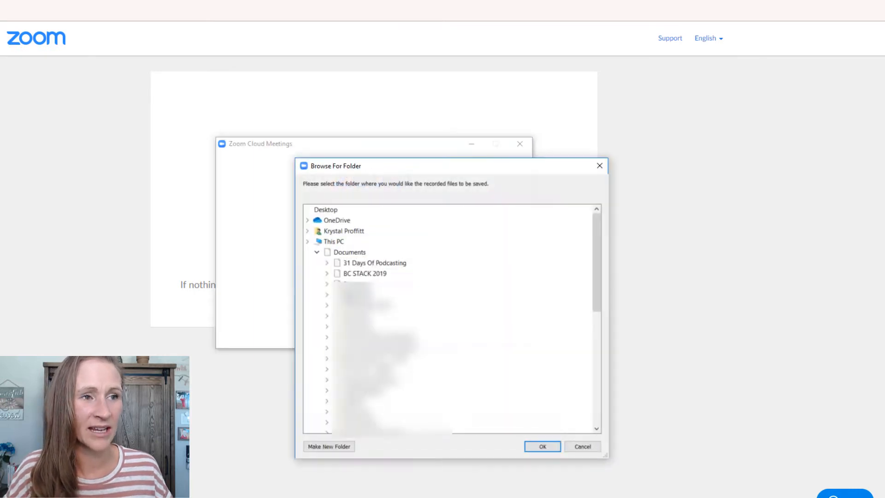
{"action": "left_click", "coordinate": [307, 240]}
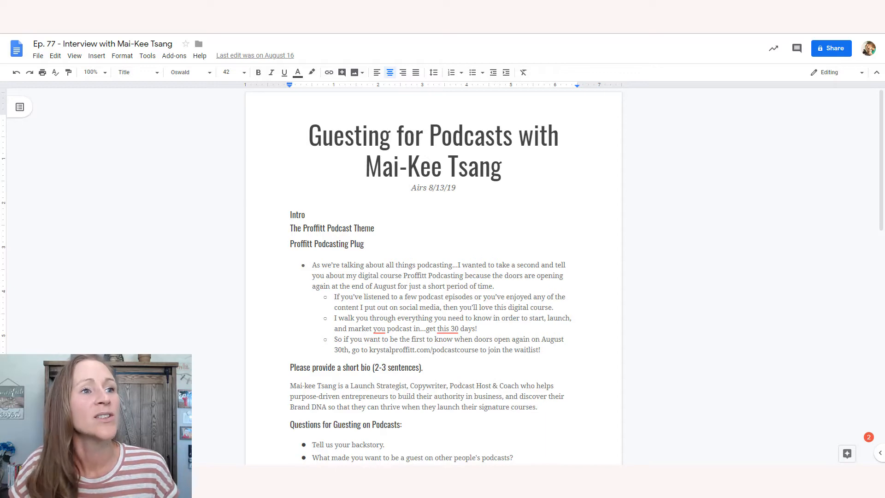
{"action": "mouse_move", "coordinate": [675, 247]}
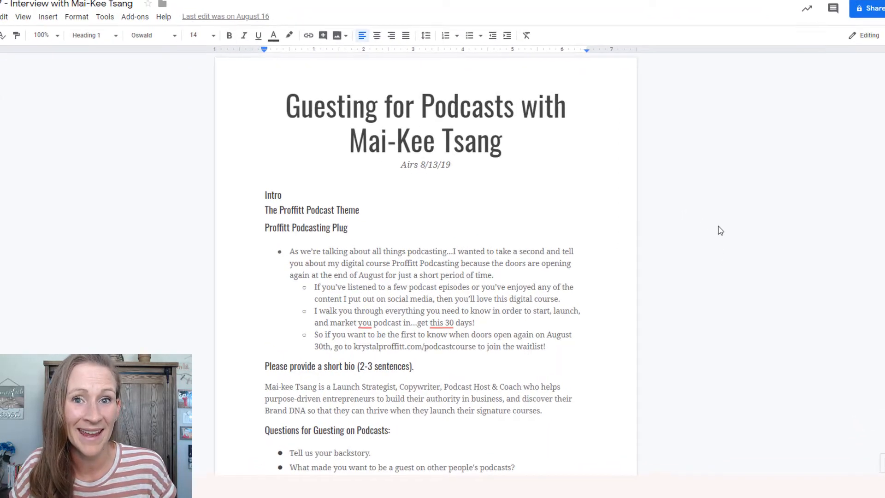
Step: Scroll through the Ep. 77 Mai-Kee Tsang outline down to the Rapid Fire and RECAP sections
{"action": "scroll", "scroll_direction": "down", "scroll_amount": 3}
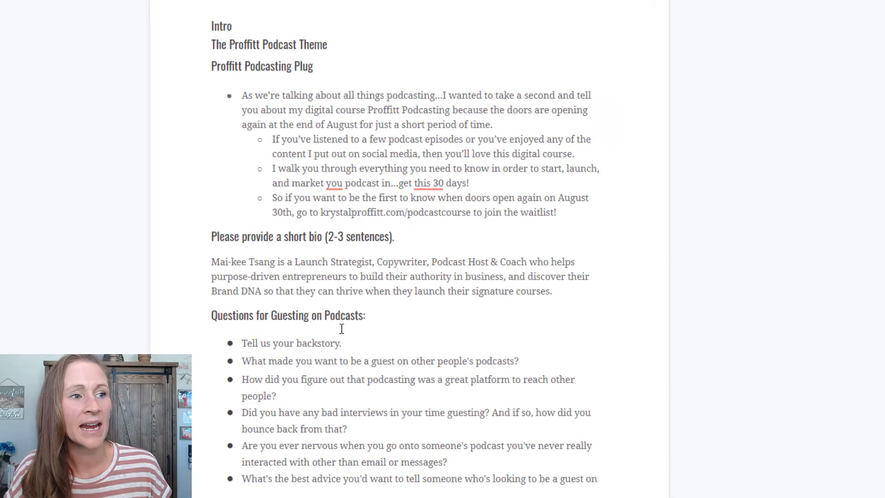
{"action": "mouse_move", "coordinate": [534, 290]}
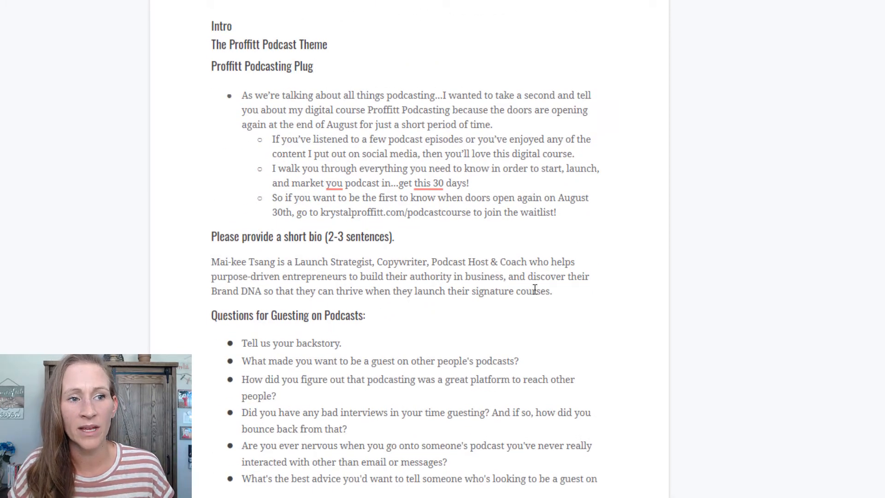
{"action": "mouse_move", "coordinate": [570, 296]}
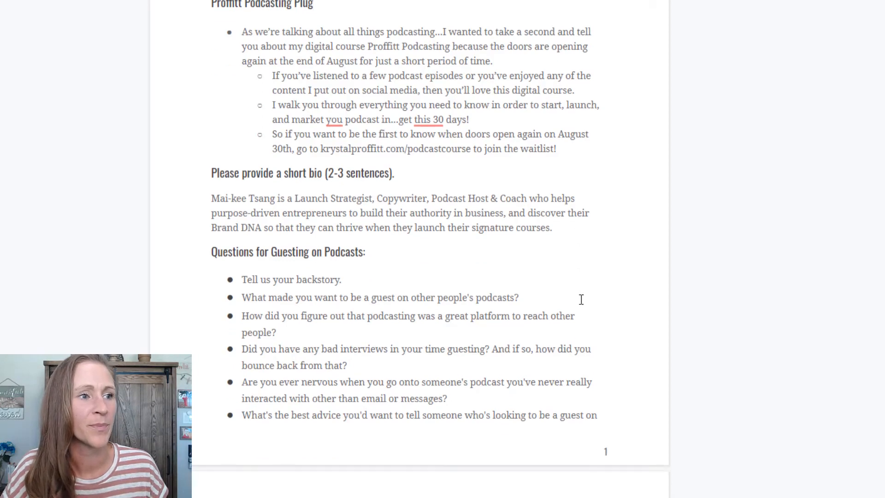
{"action": "scroll", "scroll_direction": "down", "scroll_amount": 3}
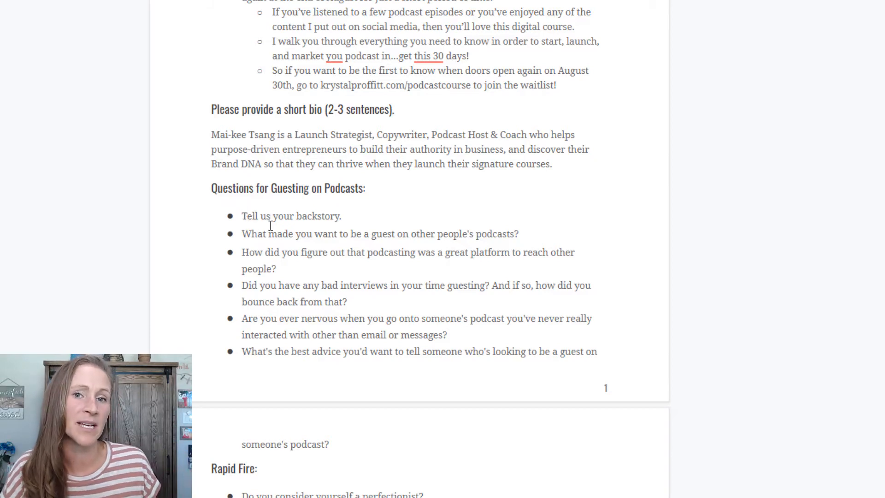
{"action": "mouse_move", "coordinate": [313, 220]}
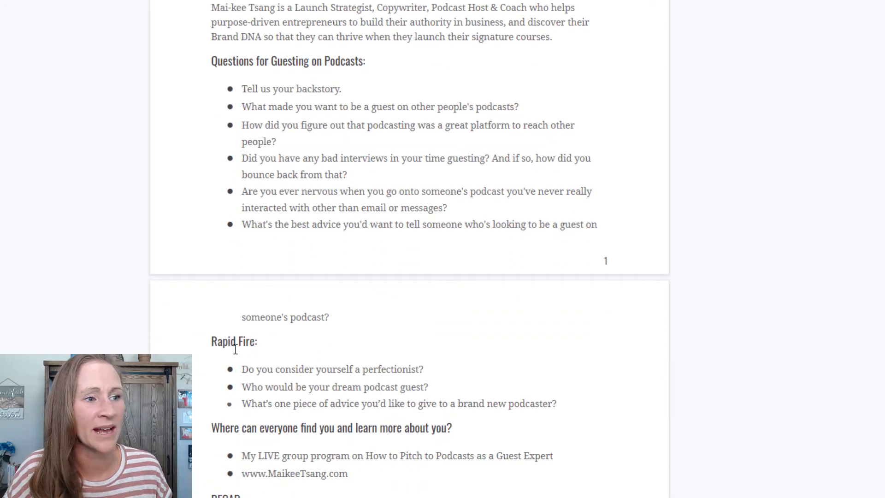
{"action": "scroll", "scroll_direction": "down", "scroll_amount": 3}
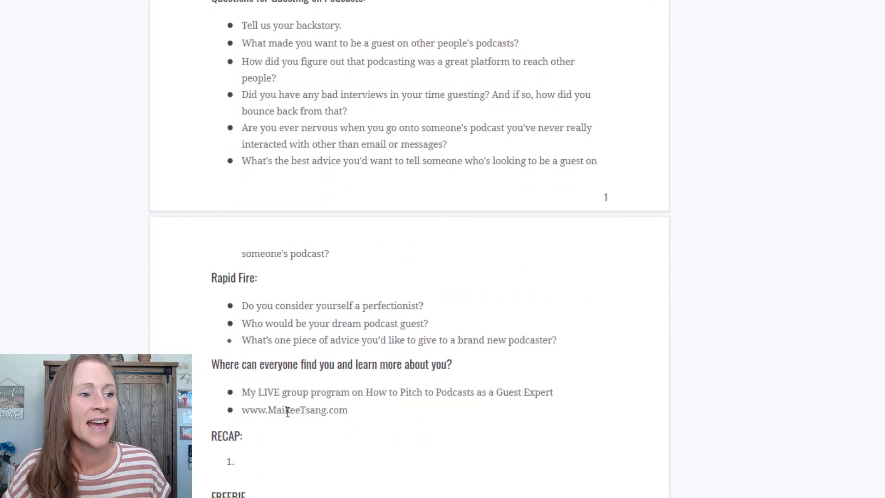